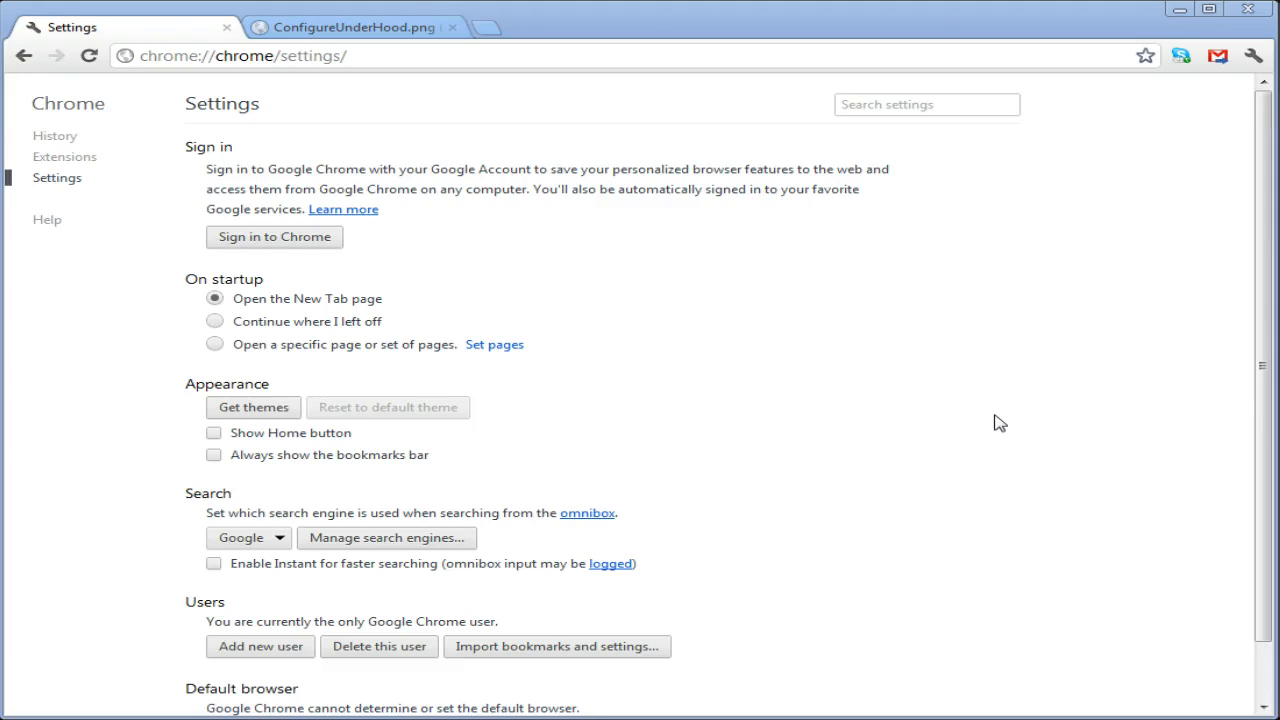
{"action": "mouse_move", "coordinate": [991, 410]}
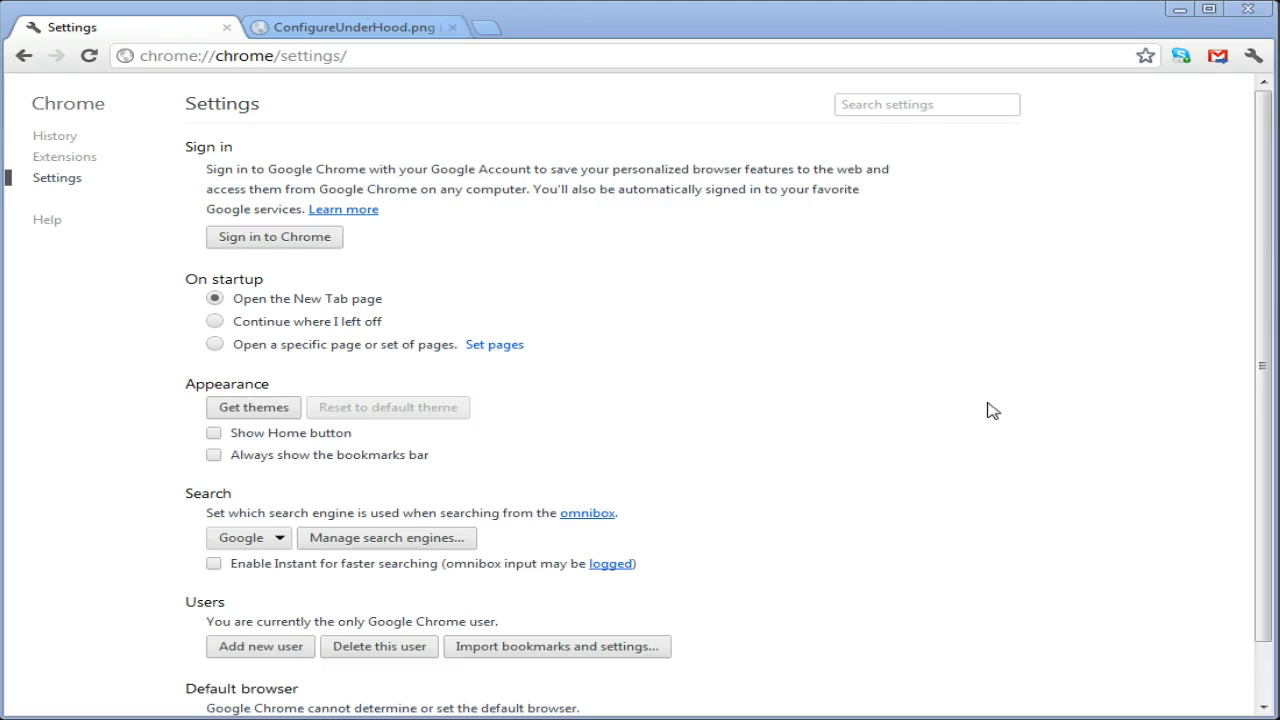
{"action": "mouse_move", "coordinate": [651, 343]}
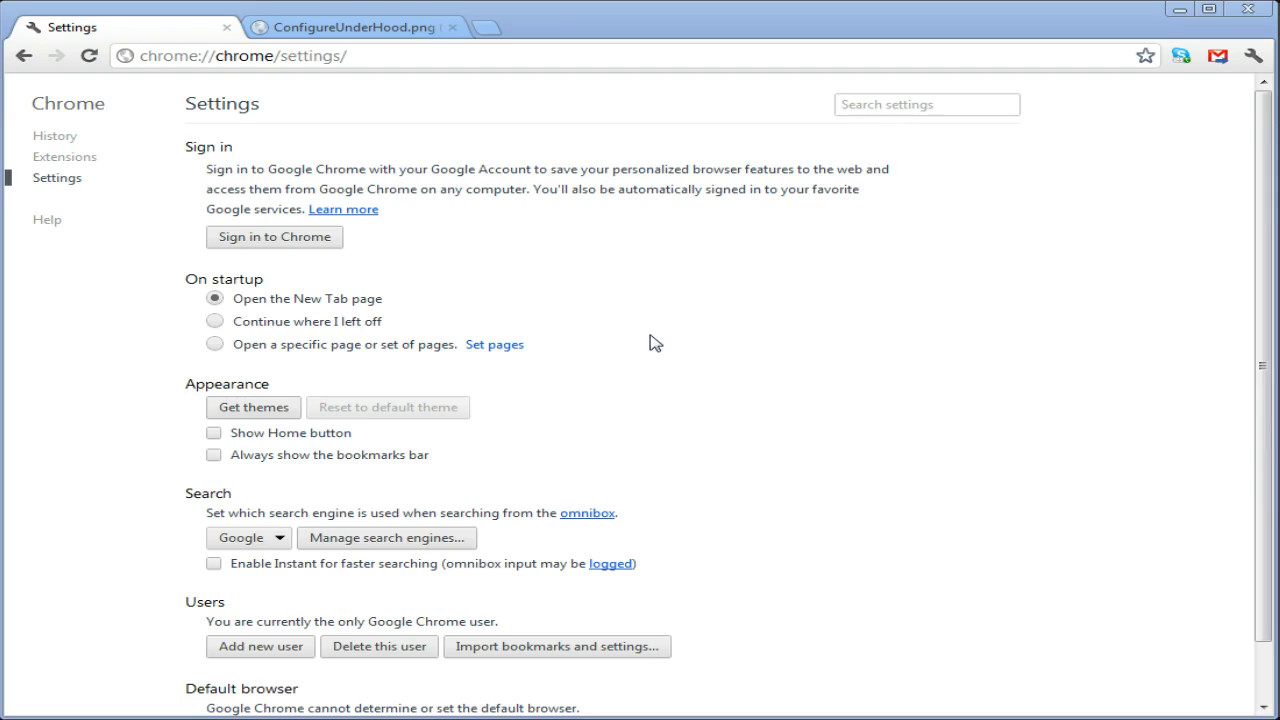
{"action": "mouse_move", "coordinate": [420, 223]}
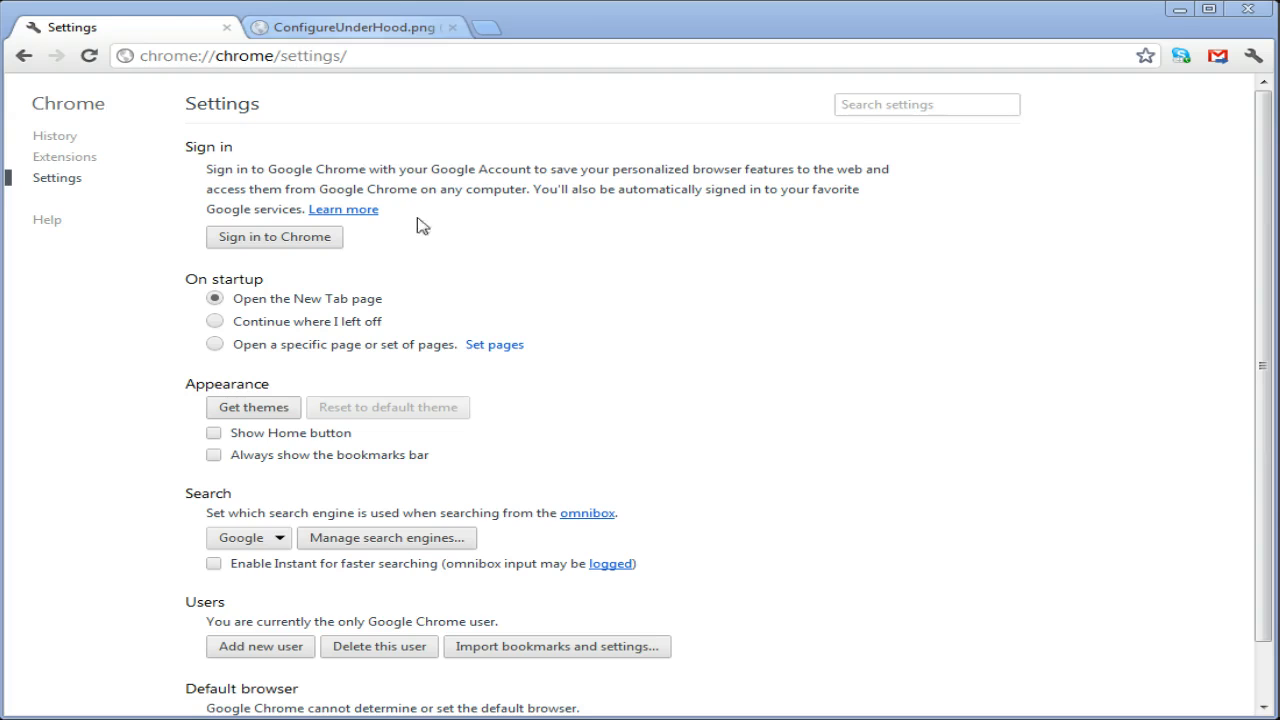
Switch to the ConfigureUnderHood.png tab showing the old Under the Hood preferences
{"action": "left_click", "coordinate": [390, 15]}
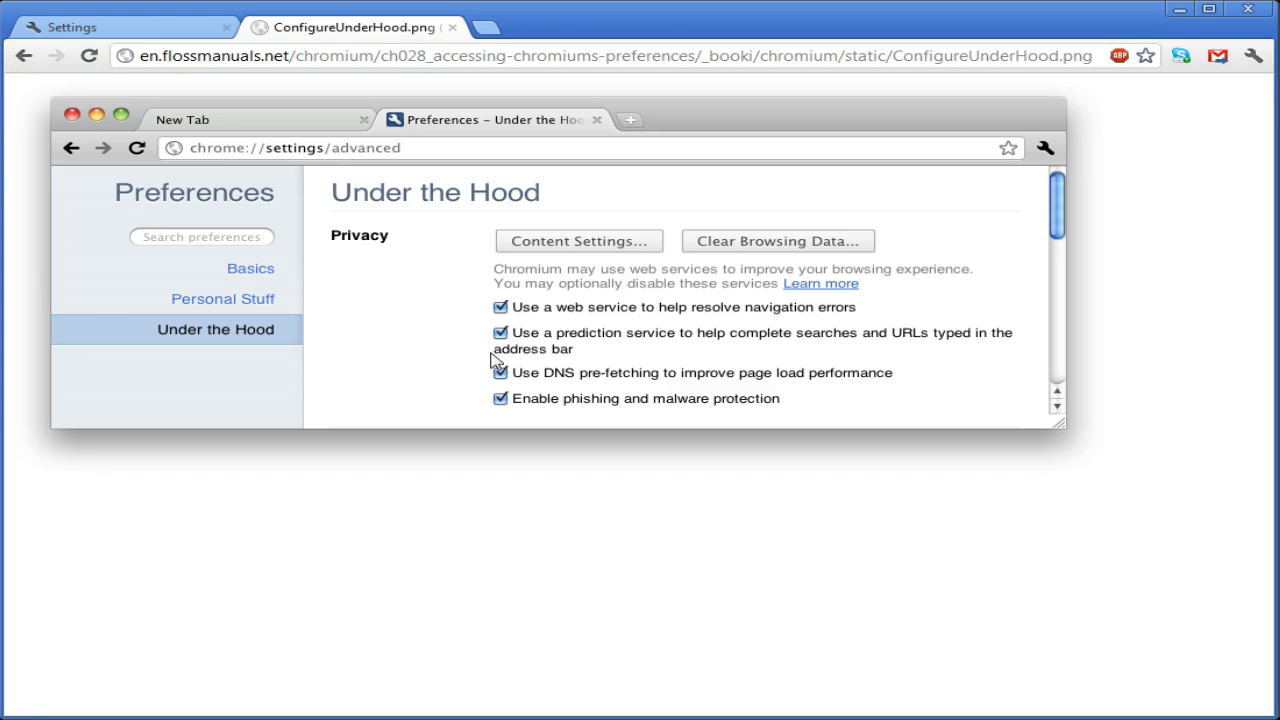
{"action": "mouse_move", "coordinate": [422, 305]}
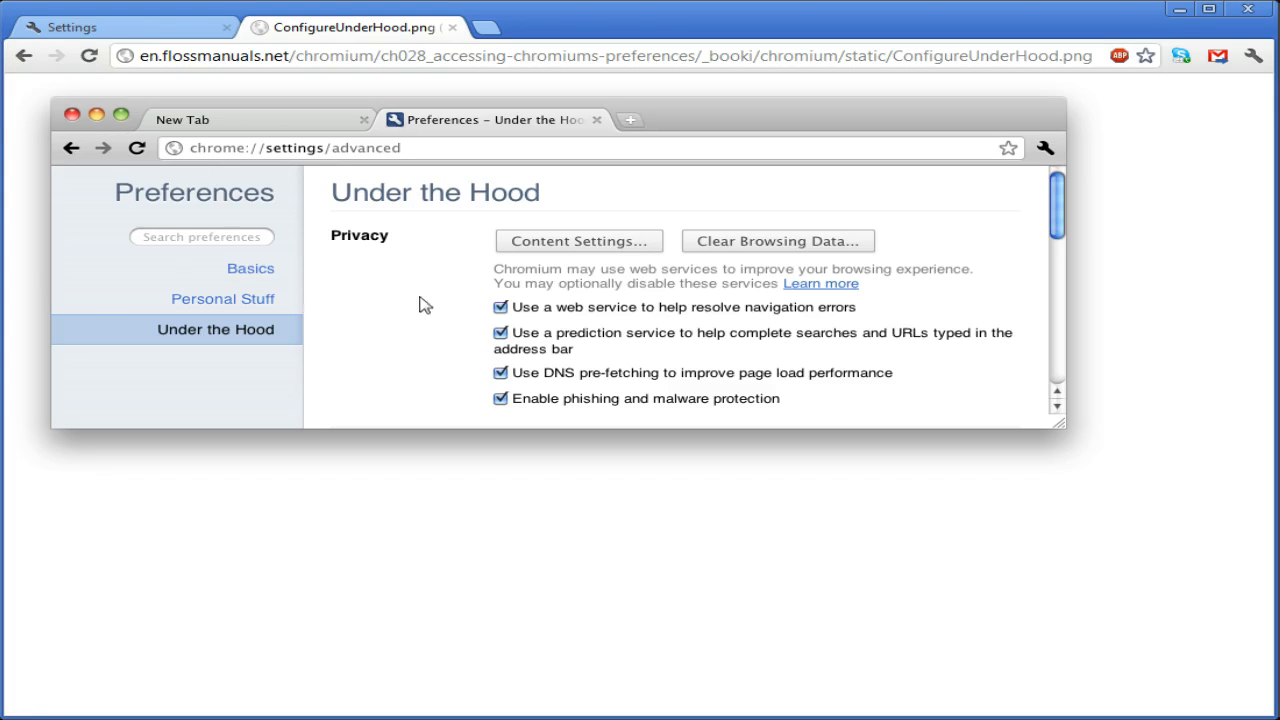
{"action": "mouse_move", "coordinate": [195, 362]}
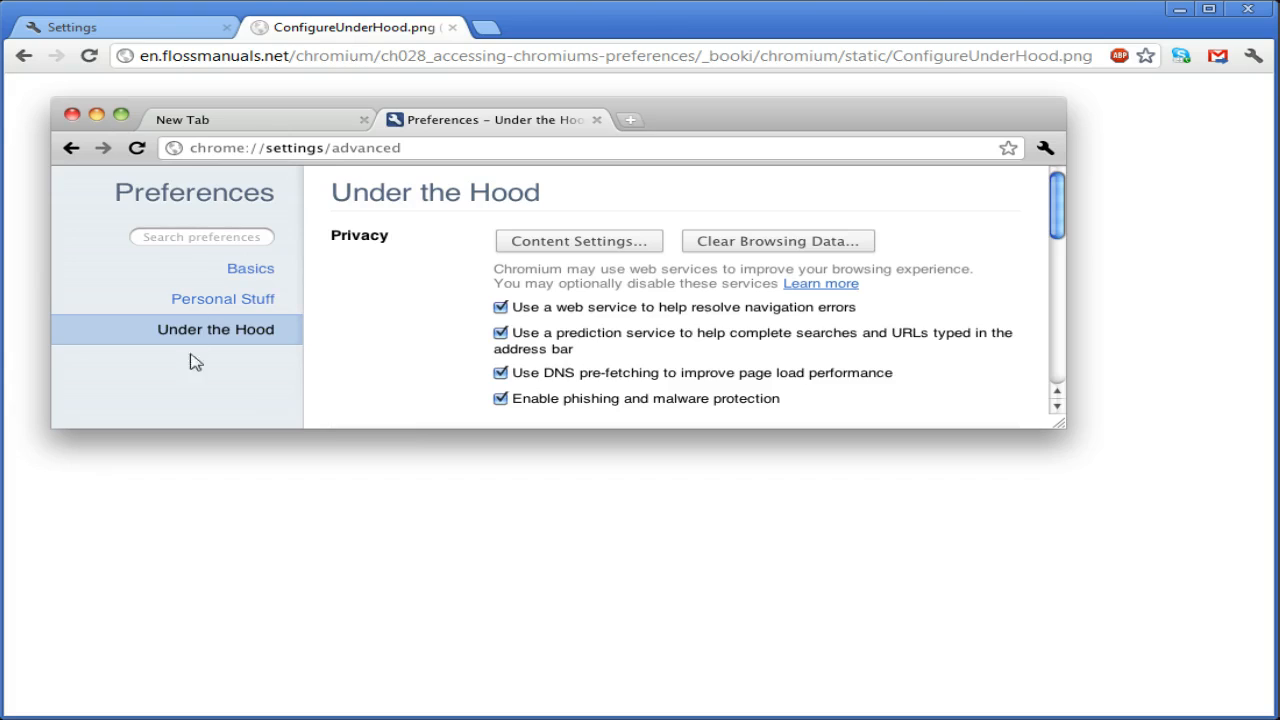
{"action": "mouse_move", "coordinate": [255, 240]}
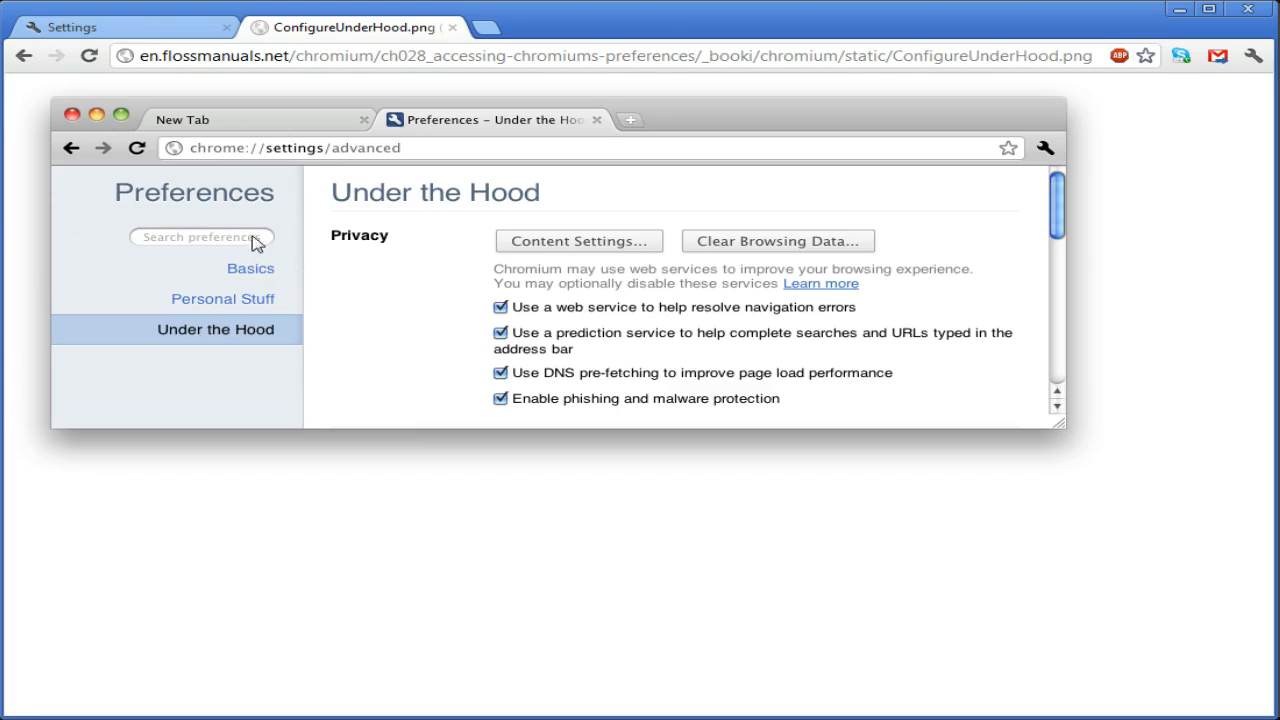
{"action": "mouse_move", "coordinate": [205, 347]}
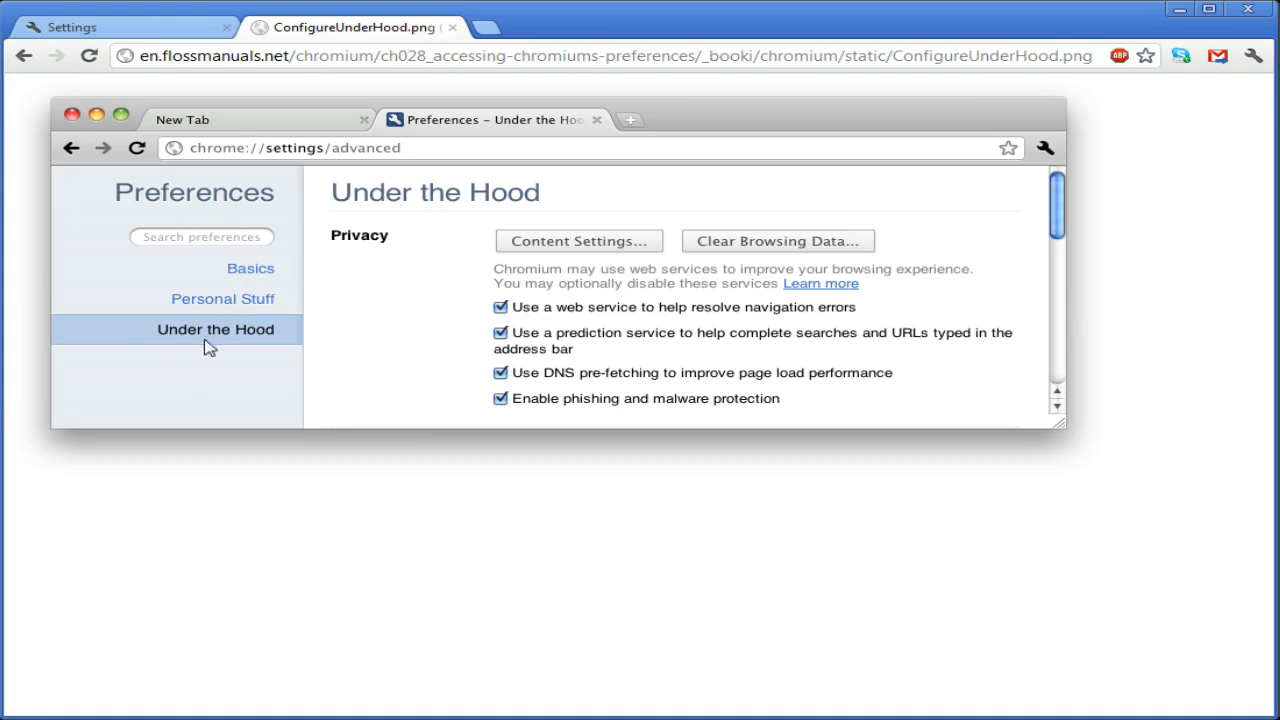
{"action": "mouse_move", "coordinate": [249, 303]}
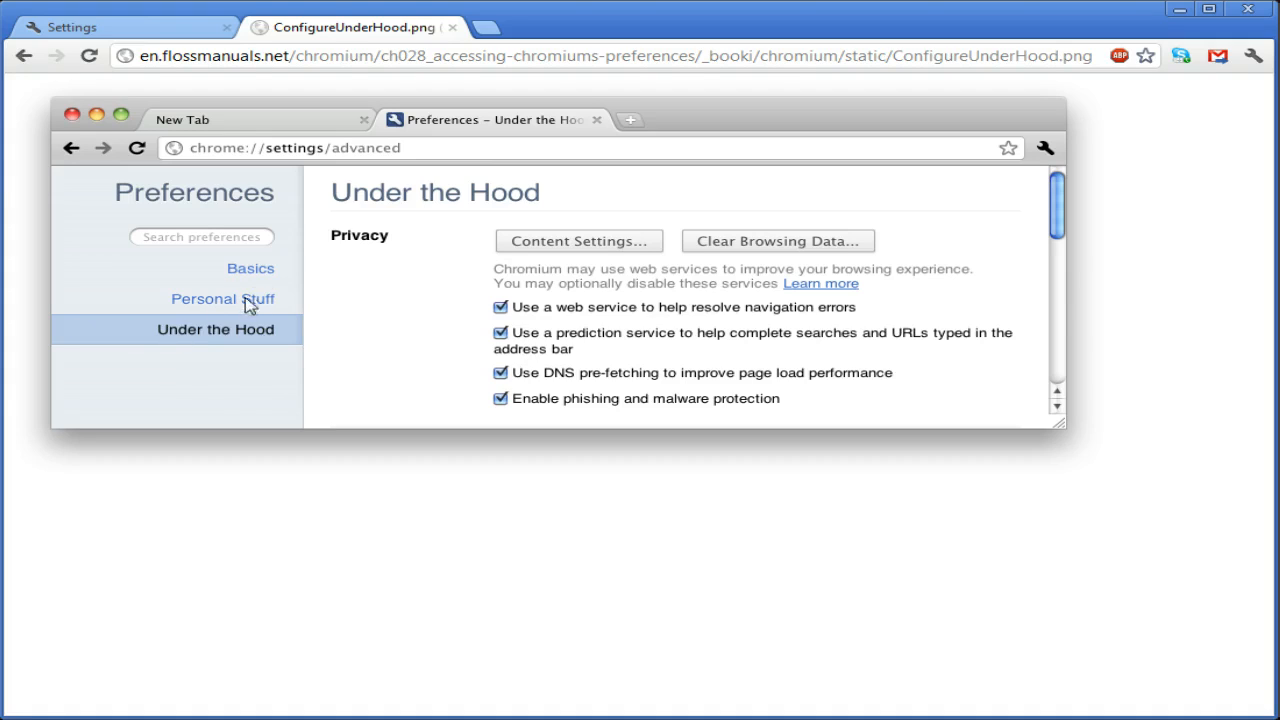
{"action": "mouse_move", "coordinate": [283, 272]}
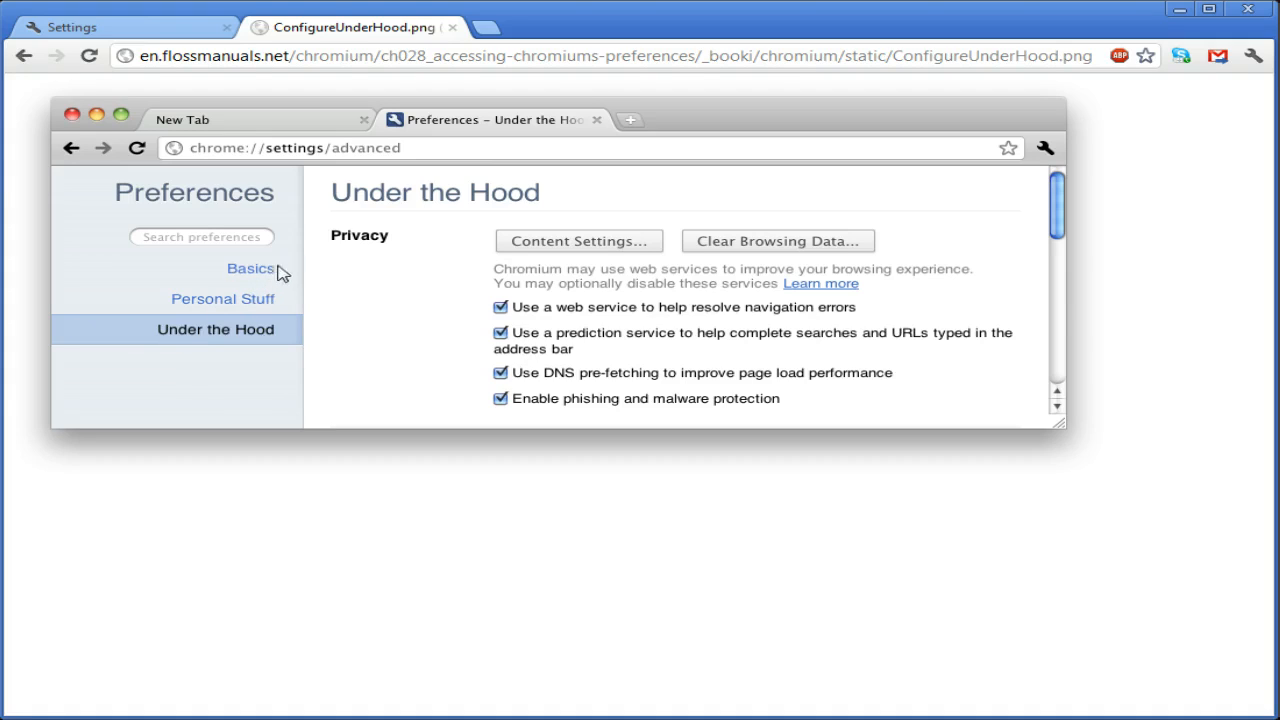
{"action": "mouse_move", "coordinate": [277, 338]}
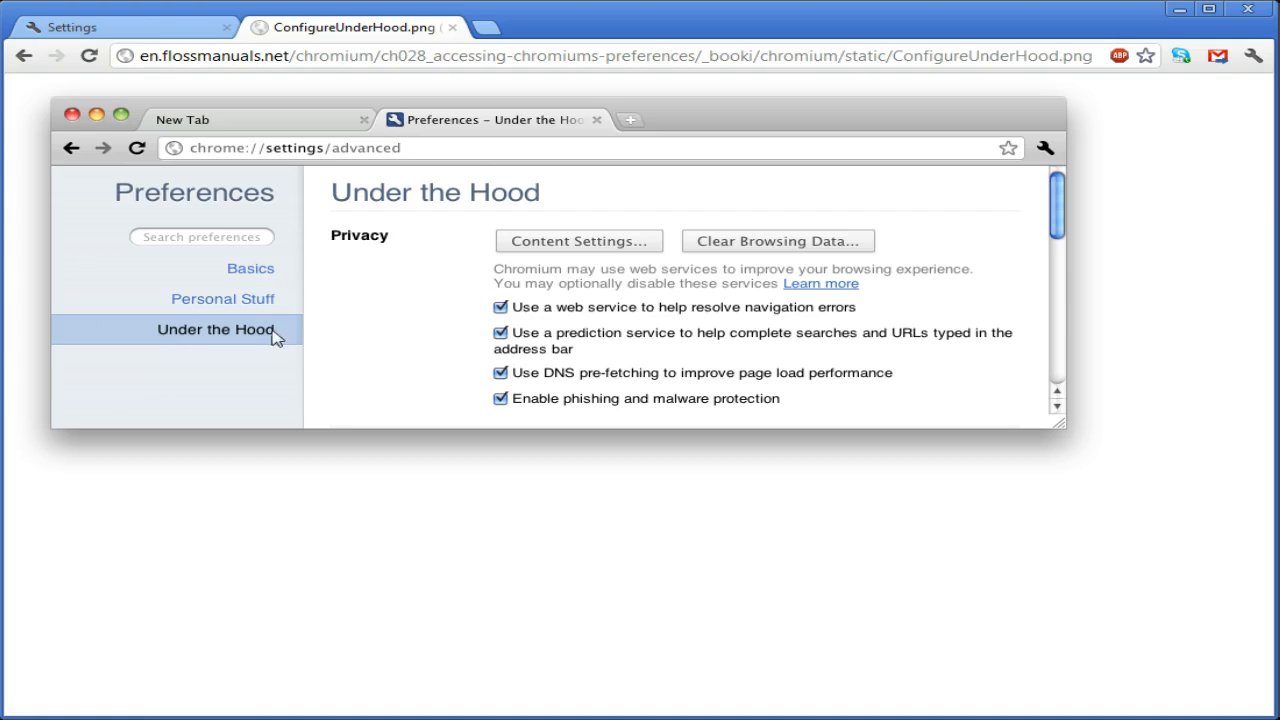
{"action": "mouse_move", "coordinate": [470, 345]}
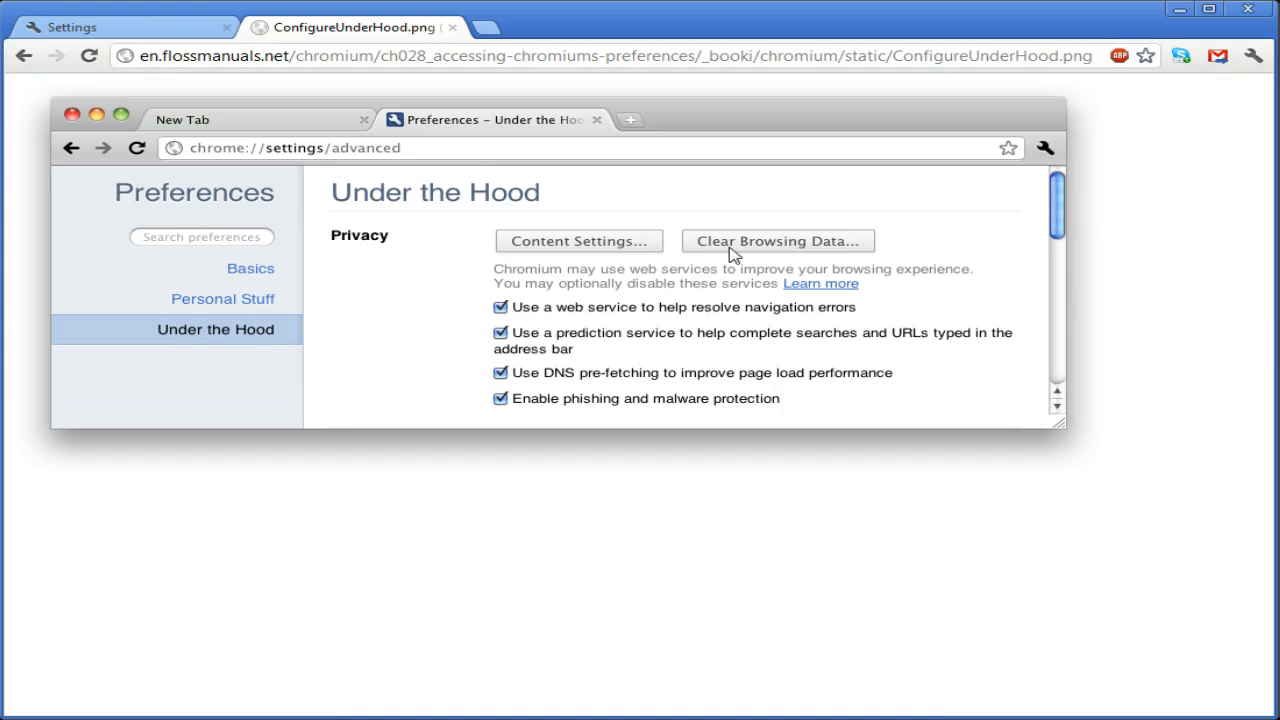
{"action": "mouse_move", "coordinate": [1075, 203]}
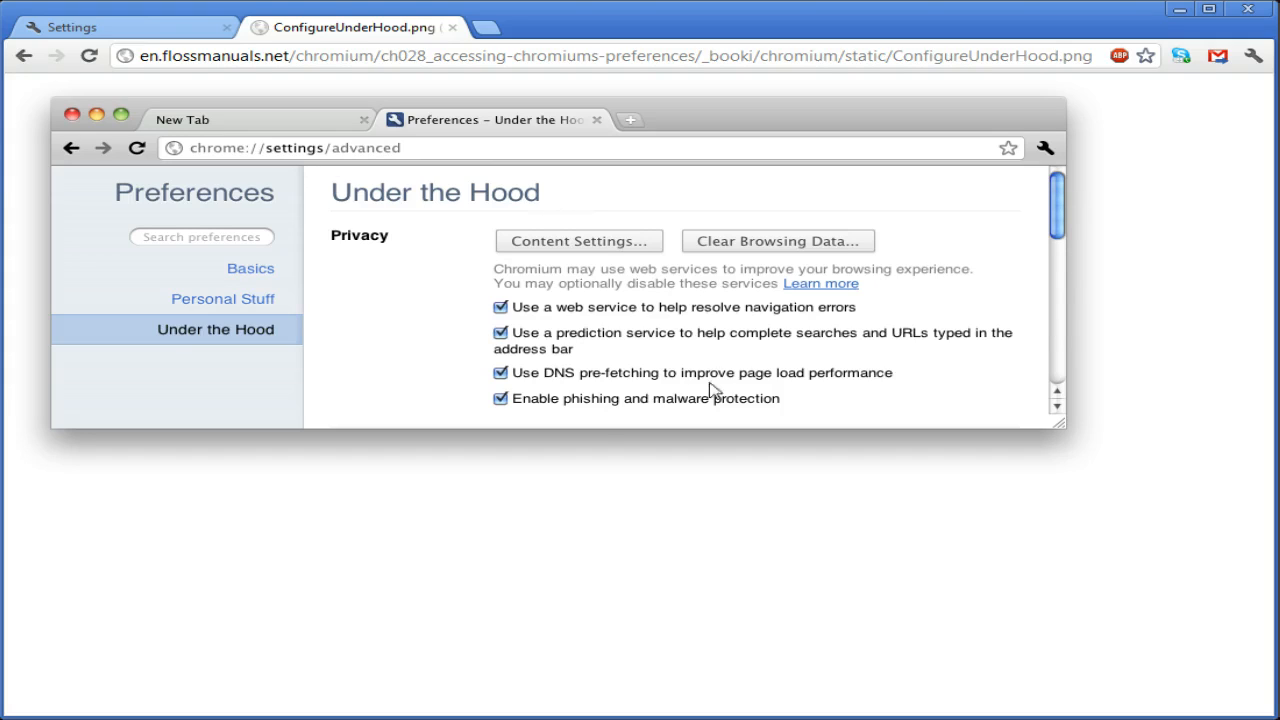
{"action": "mouse_move", "coordinate": [605, 427]}
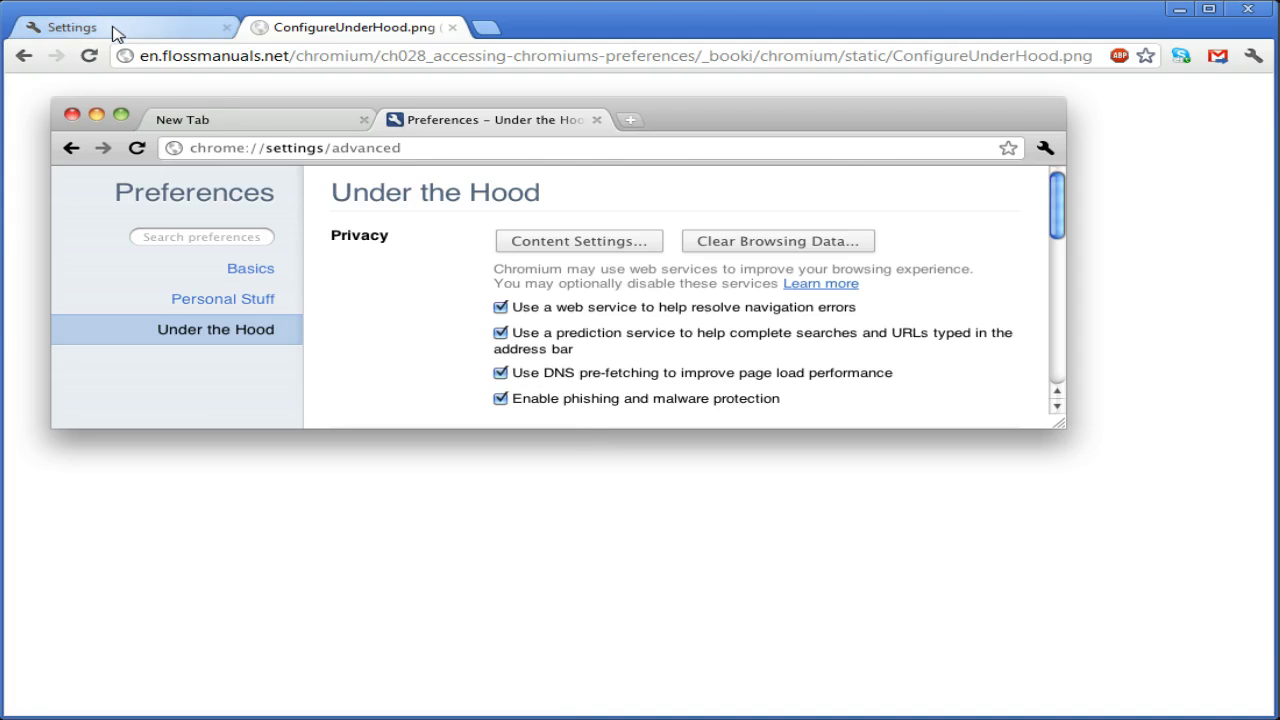
Reopen Settings from the wrench menu and scroll to the bottom of the page
{"action": "left_click", "coordinate": [80, 27]}
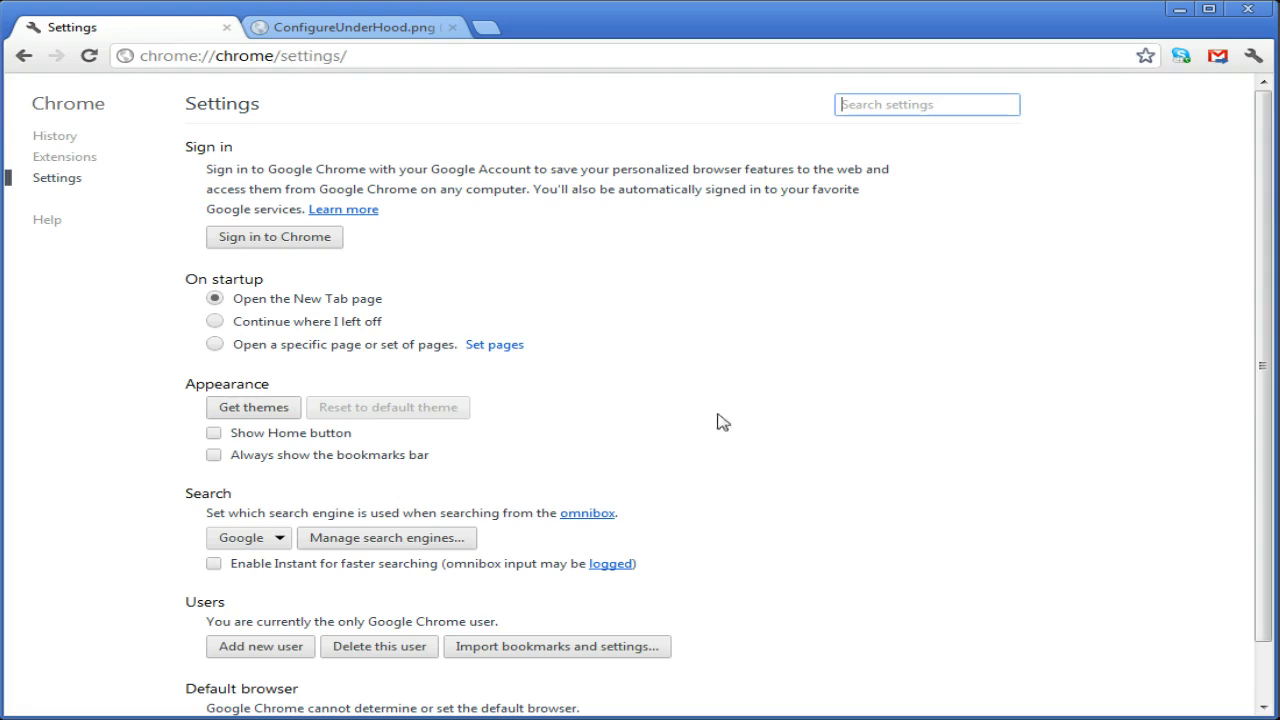
{"action": "left_click", "coordinate": [1252, 55]}
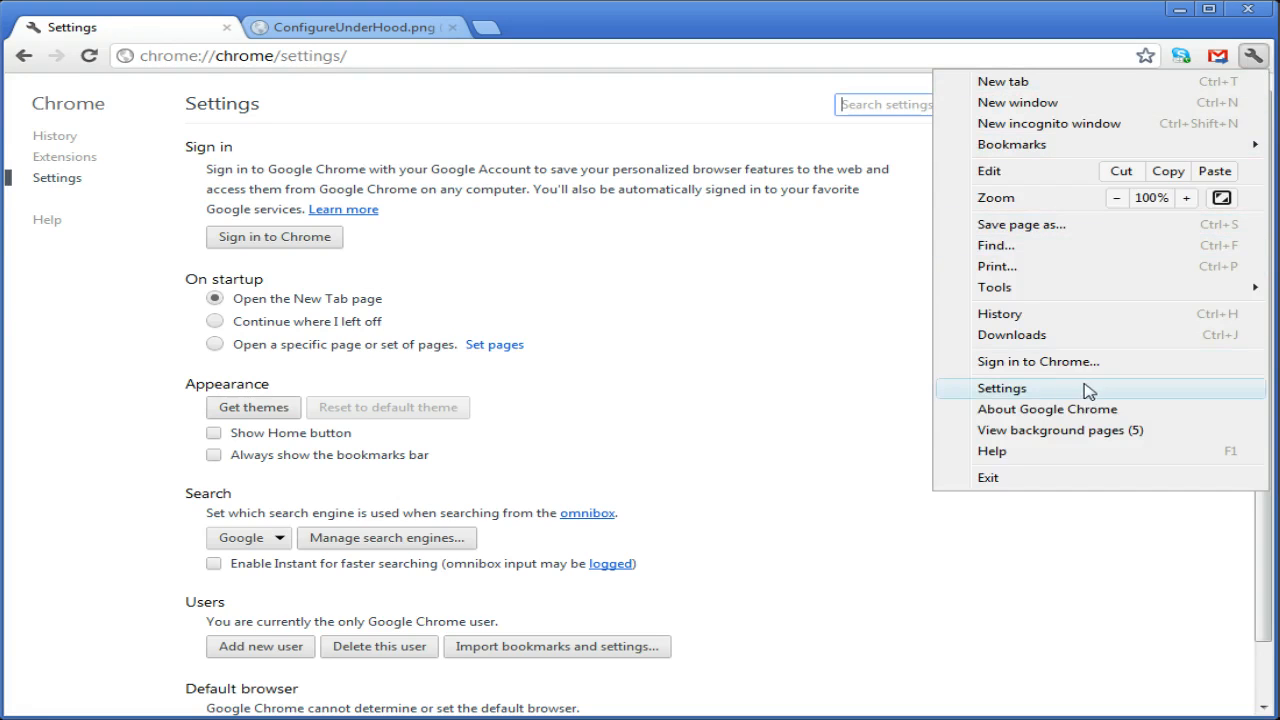
{"action": "left_click", "coordinate": [1002, 388]}
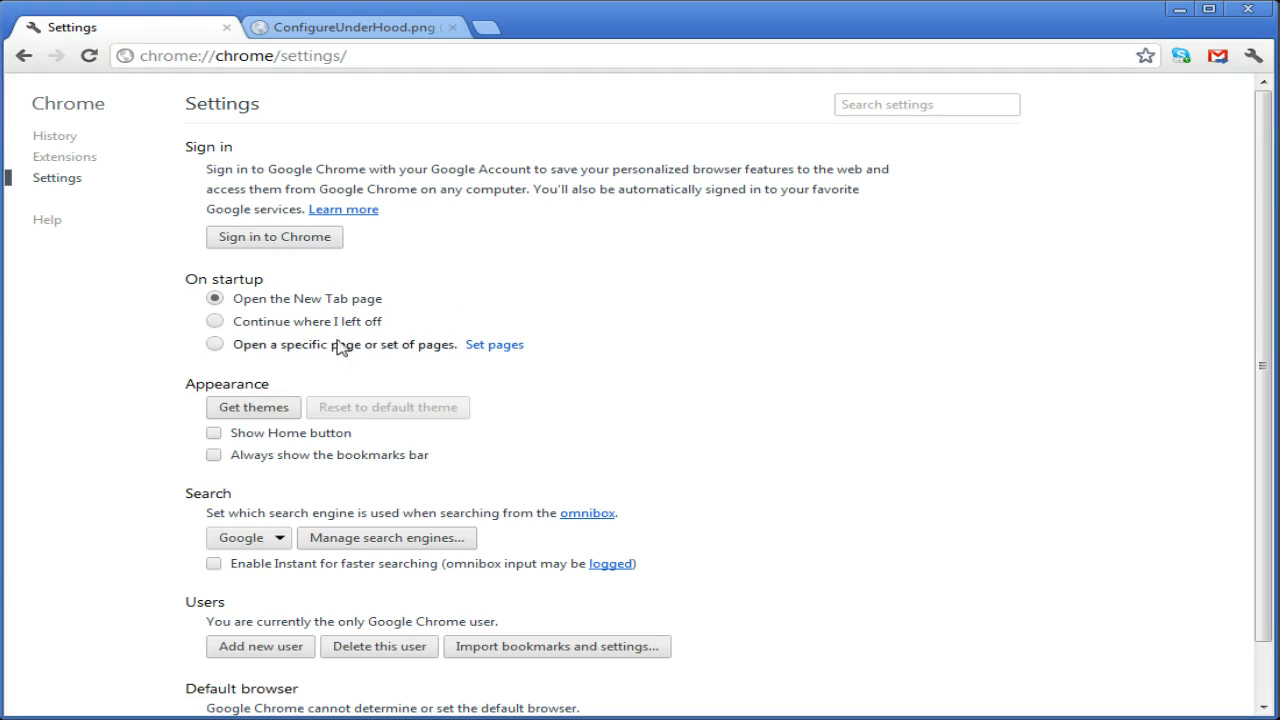
{"action": "scroll", "scroll_direction": "down", "scroll_amount": 3}
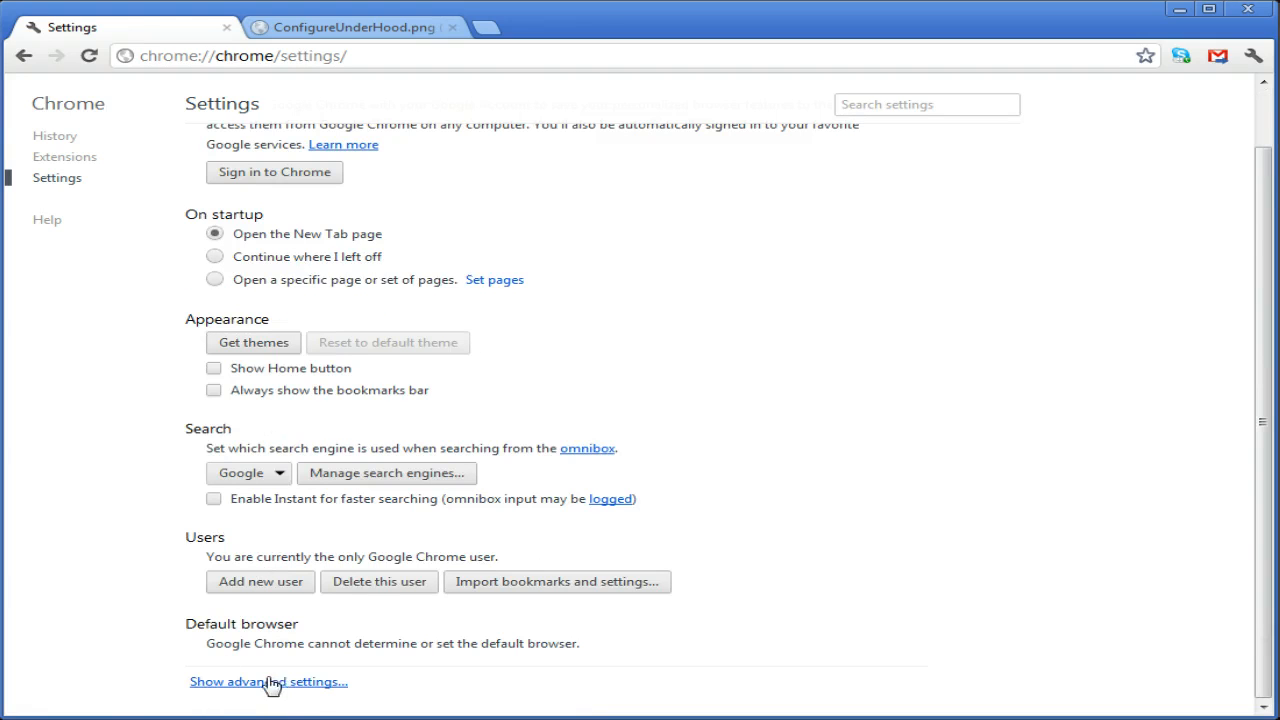
Show the advanced settings and scroll through Privacy, Network and Languages down to Downloads
{"action": "left_click", "coordinate": [263, 682]}
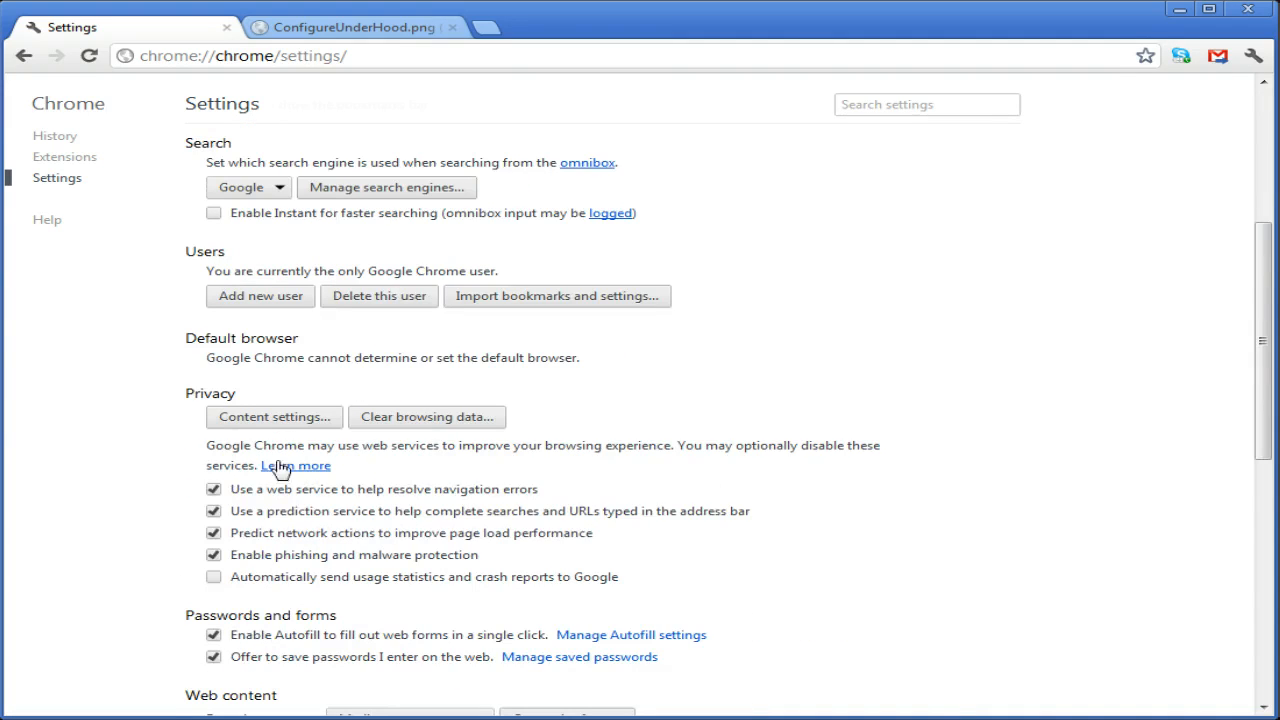
{"action": "mouse_move", "coordinate": [311, 466]}
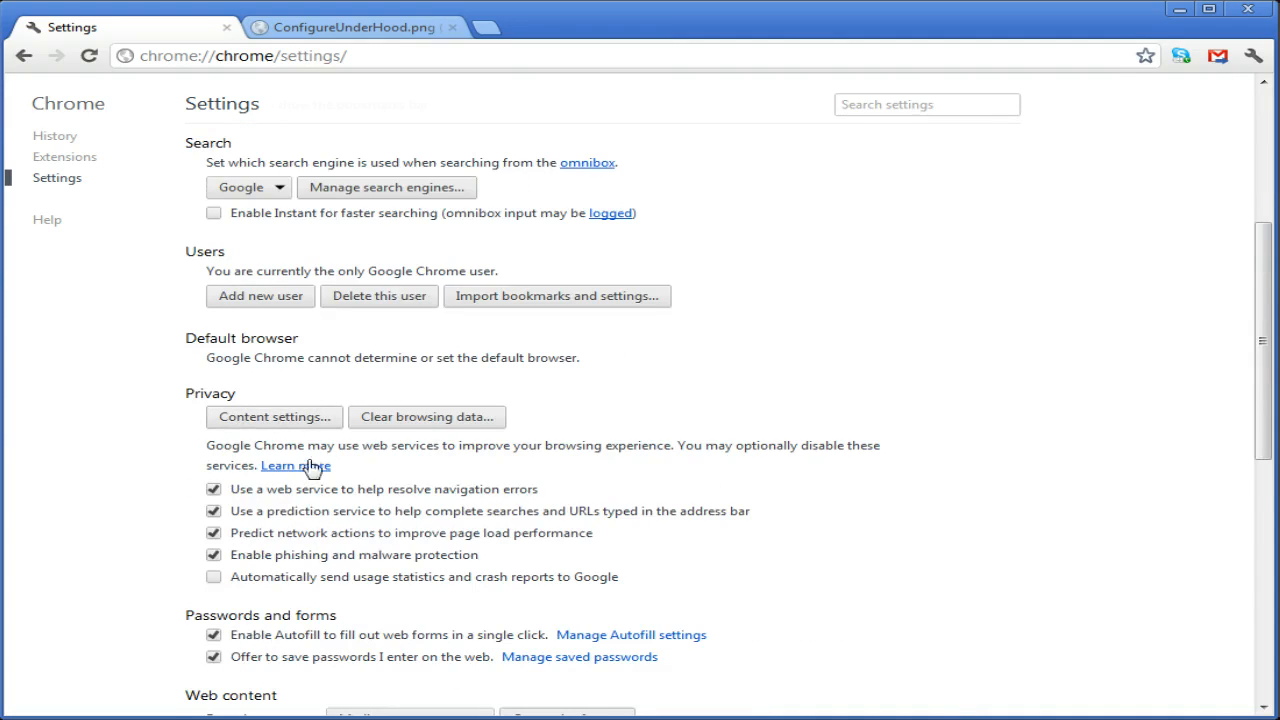
{"action": "scroll", "scroll_direction": "down", "scroll_amount": 3}
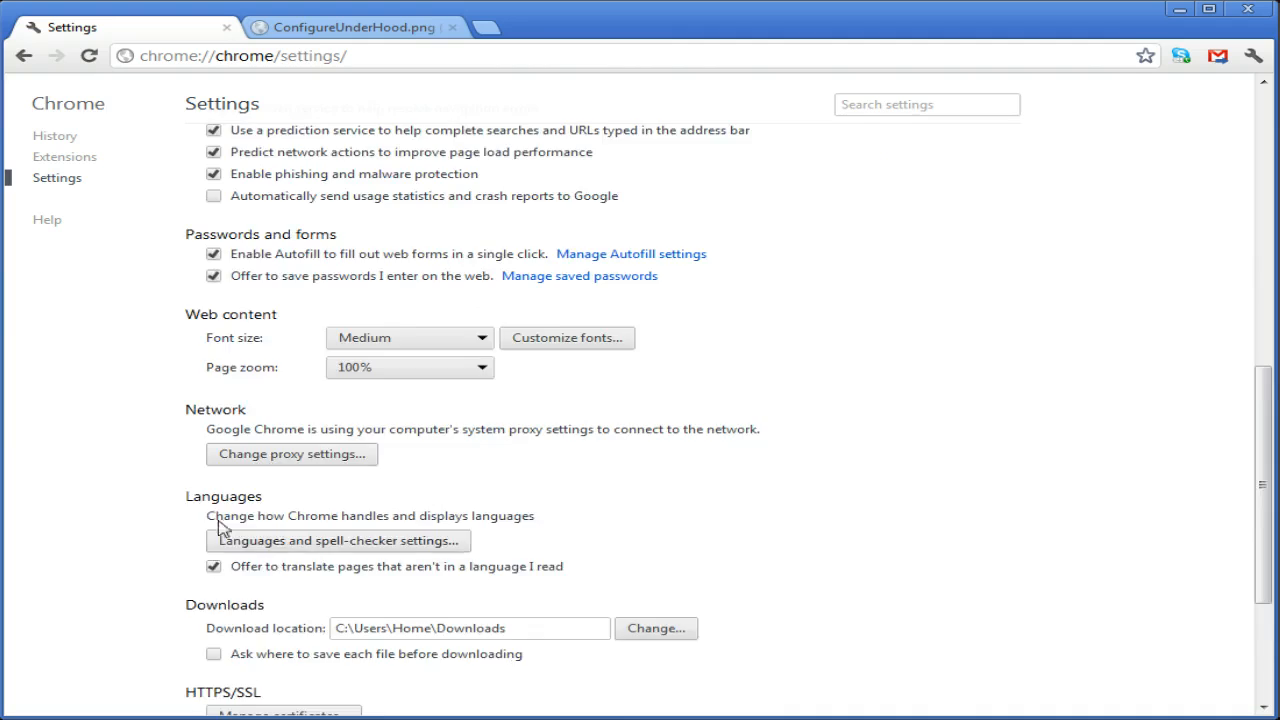
{"action": "scroll", "scroll_direction": "down", "scroll_amount": 3}
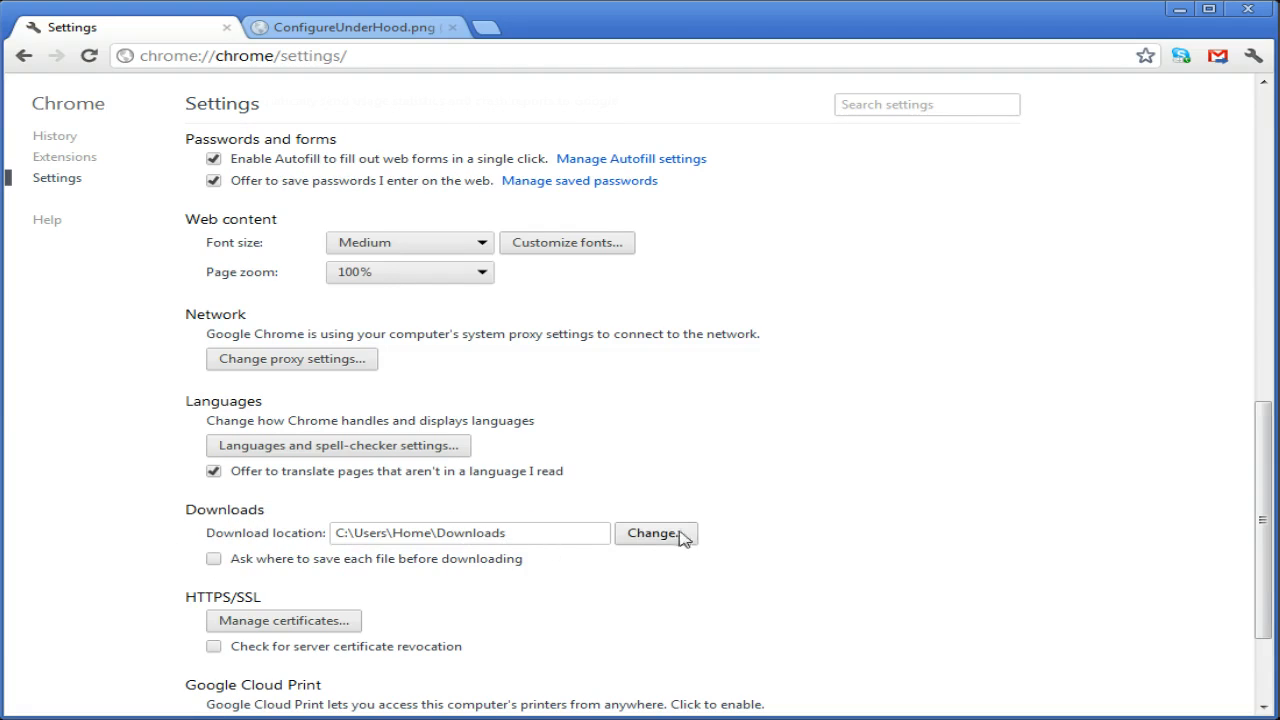
{"action": "mouse_move", "coordinate": [595, 558]}
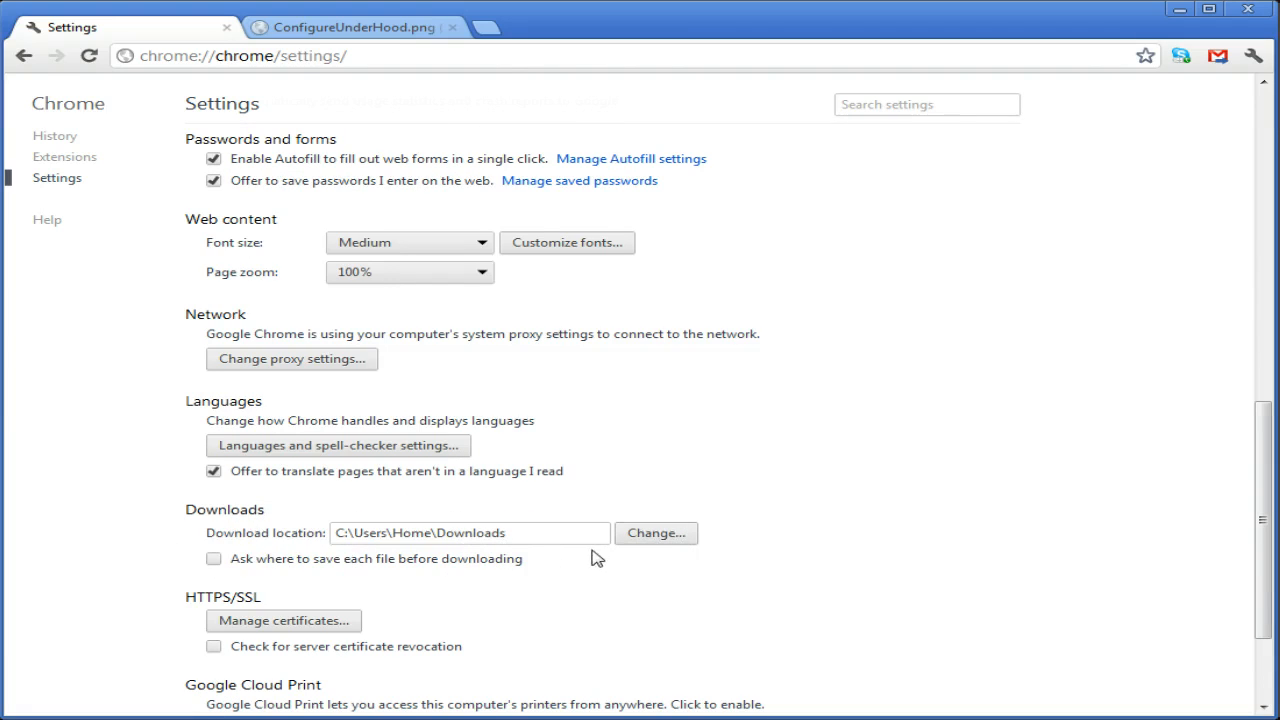
{"action": "scroll", "scroll_direction": "down", "scroll_amount": 3}
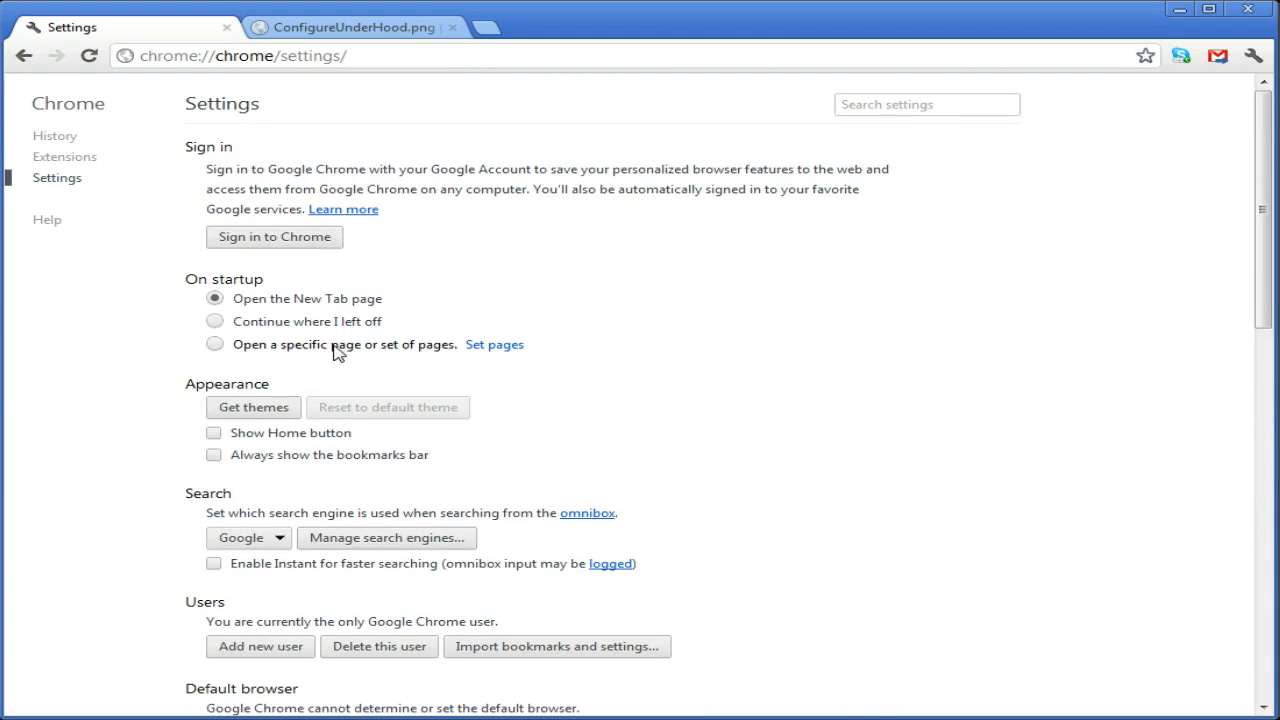
{"action": "scroll", "scroll_direction": "down", "scroll_amount": 3}
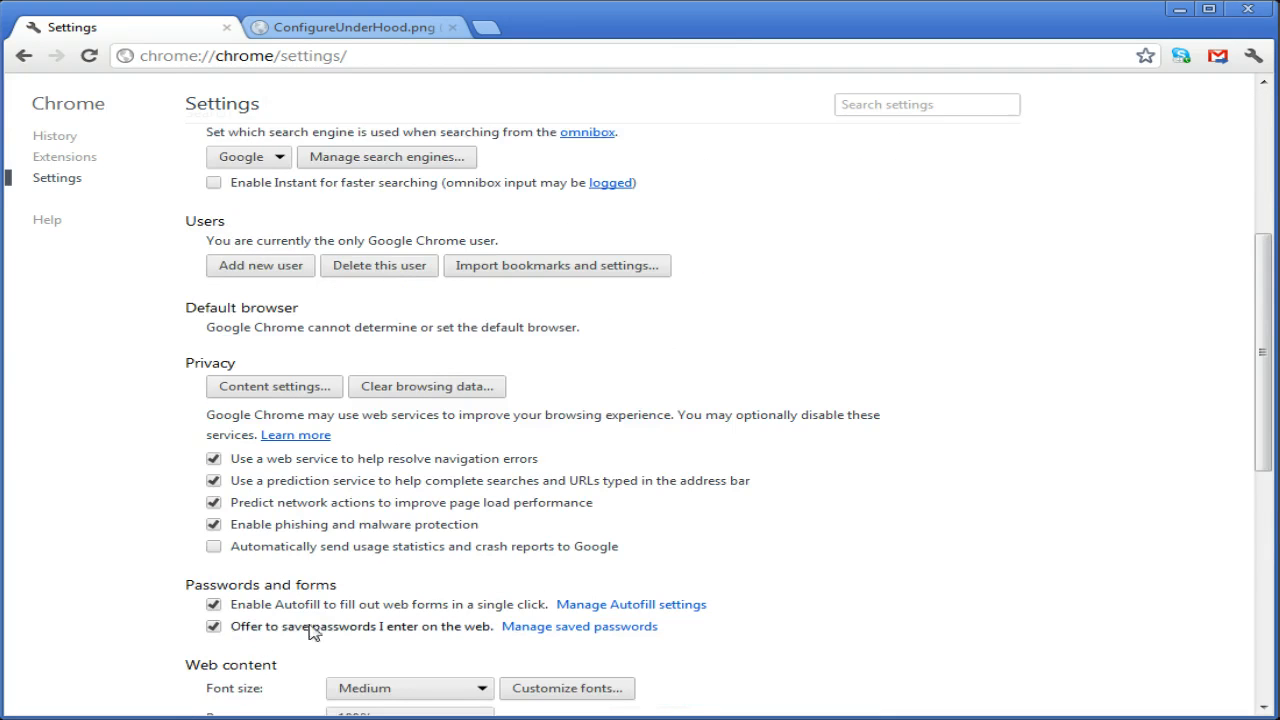
{"action": "scroll", "scroll_direction": "down", "scroll_amount": 3}
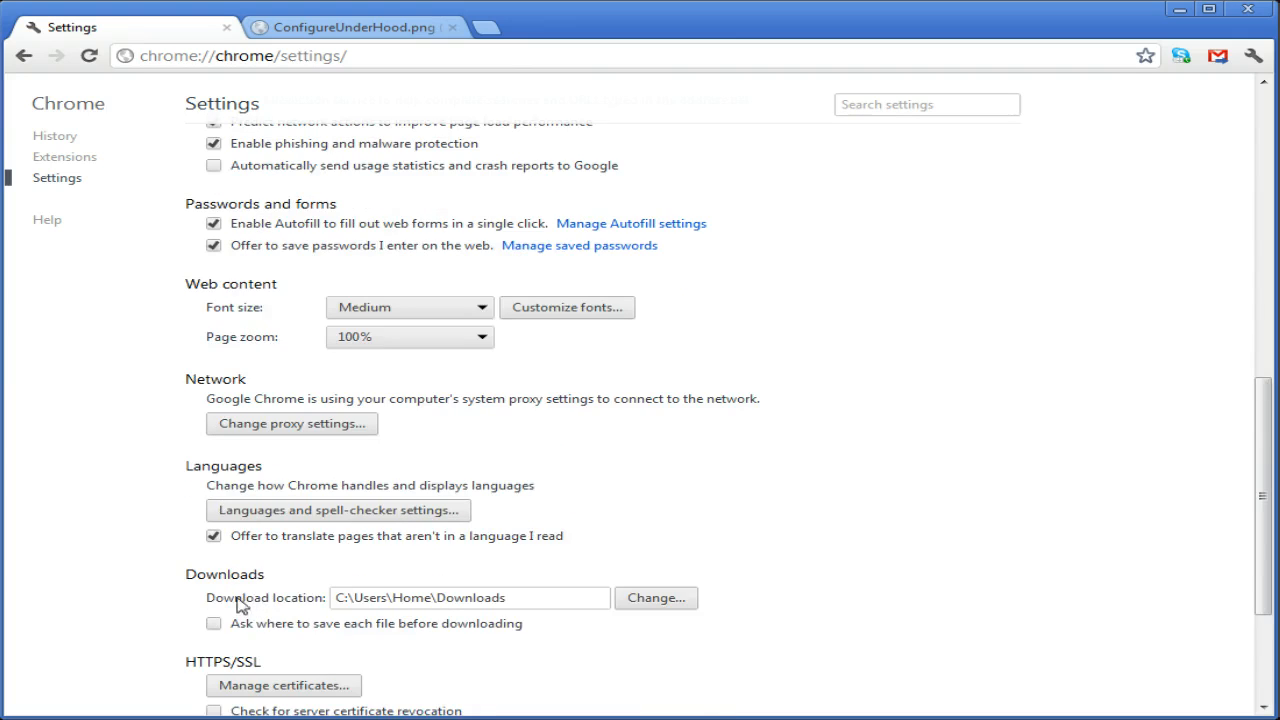
{"action": "mouse_move", "coordinate": [1105, 284]}
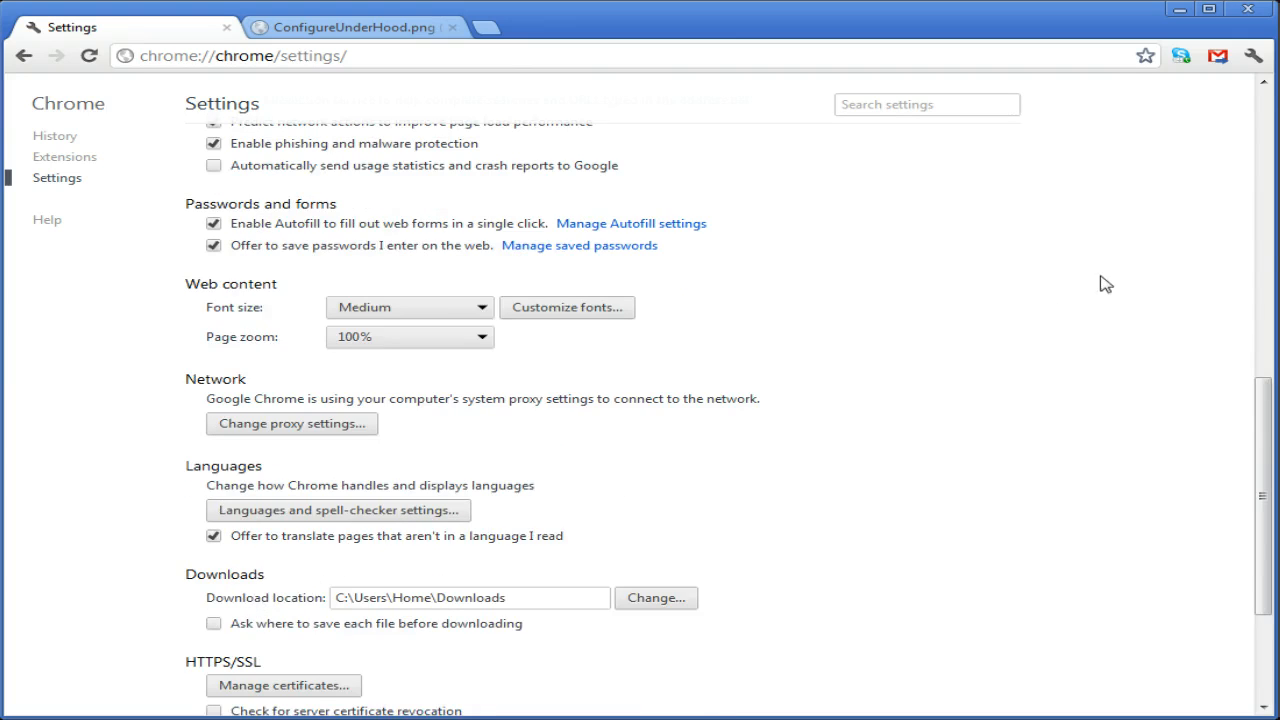
{"action": "left_click", "coordinate": [1252, 55]}
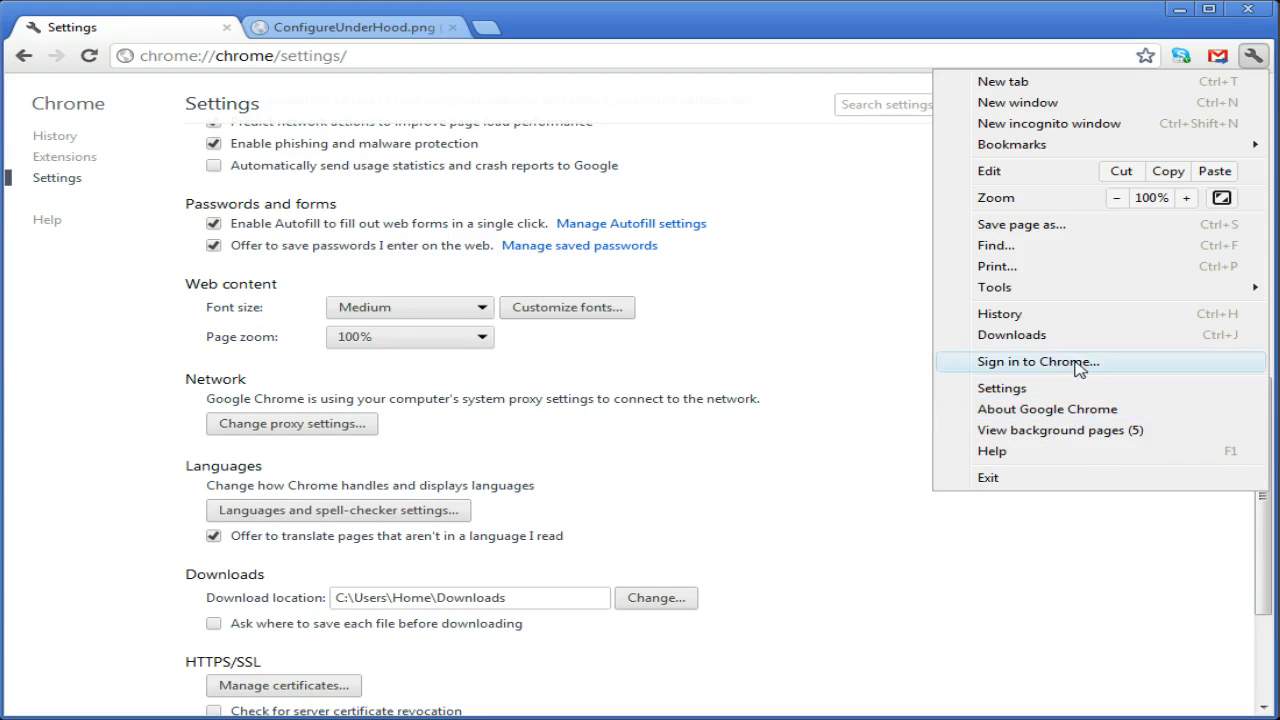
{"action": "mouse_move", "coordinate": [1072, 420]}
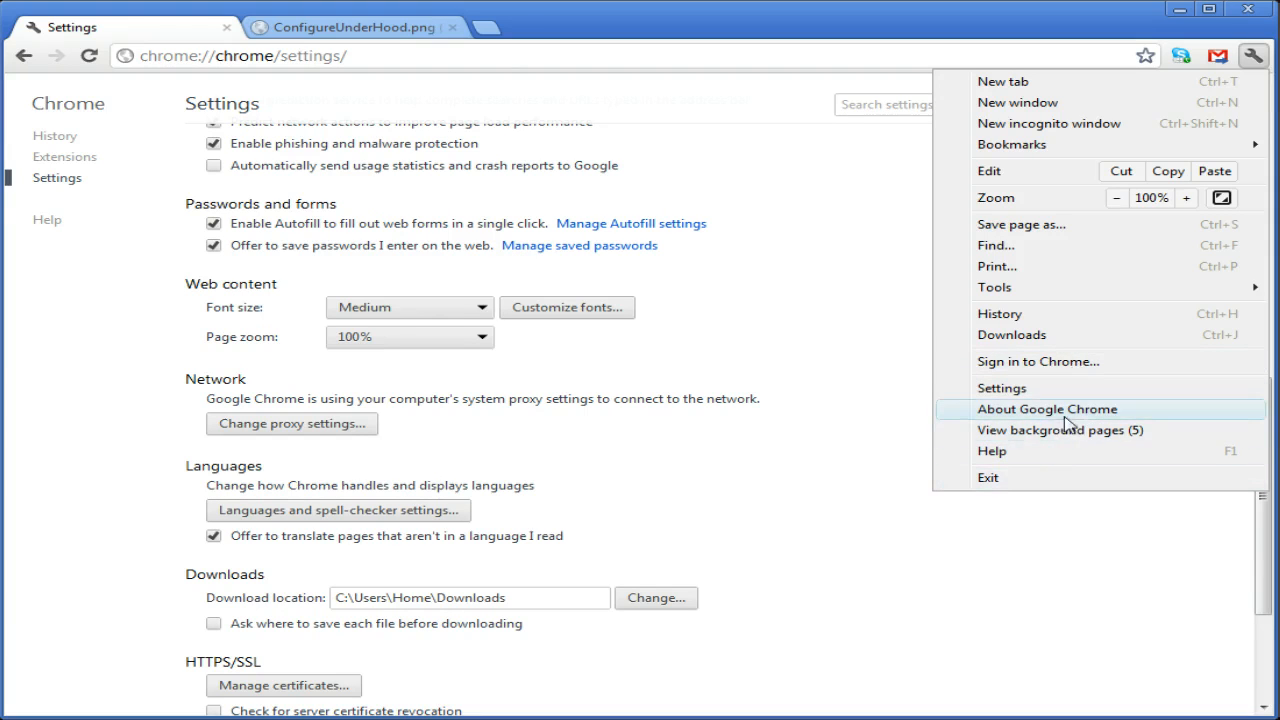
{"action": "left_click", "coordinate": [1049, 409]}
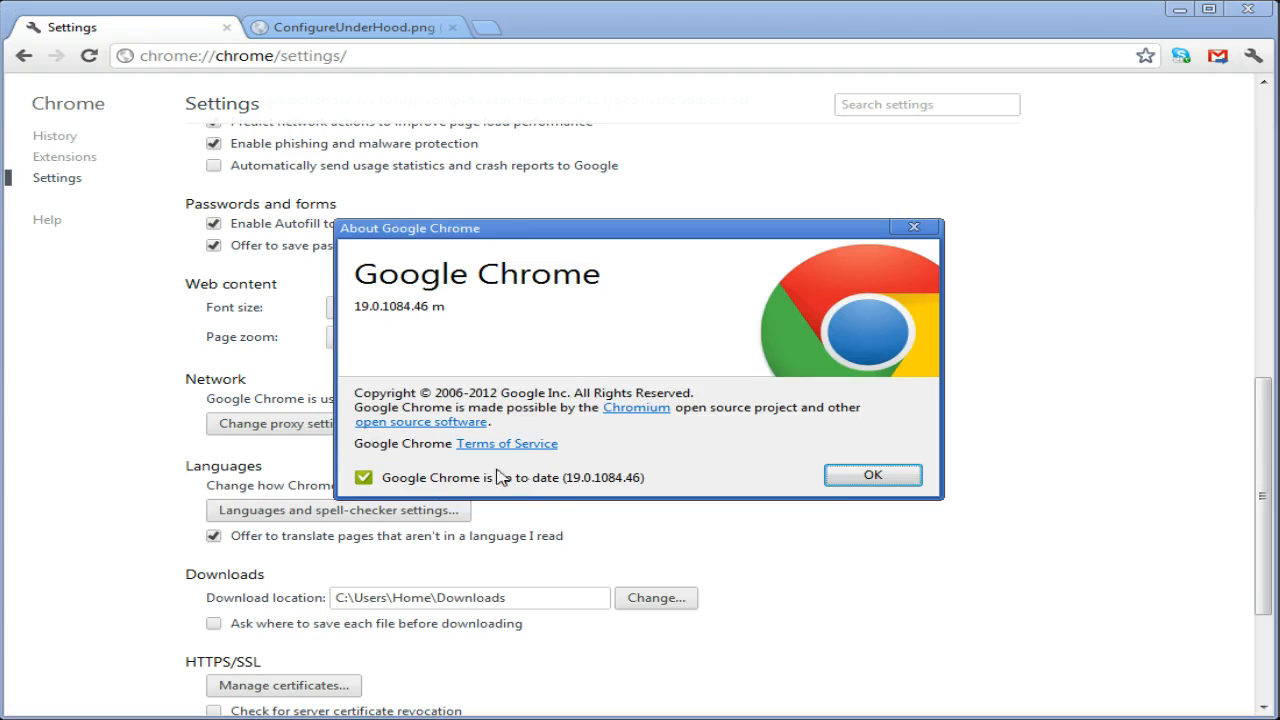
{"action": "mouse_move", "coordinate": [440, 501]}
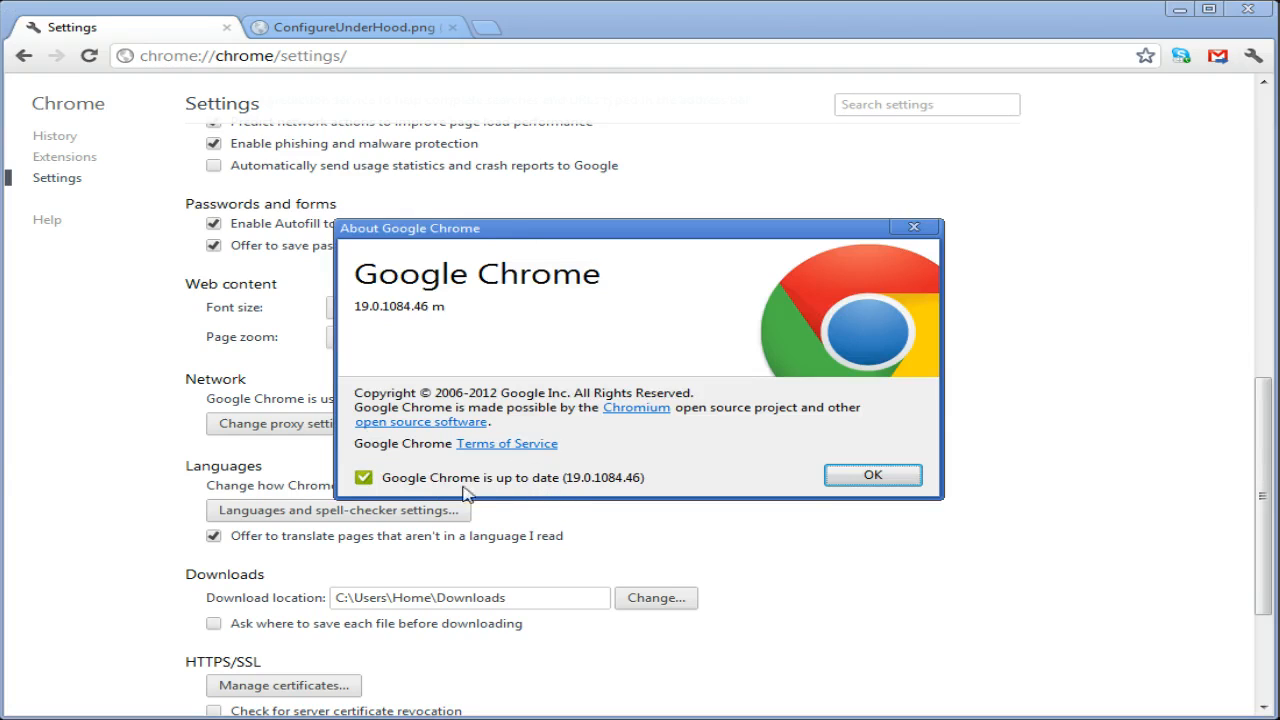
{"action": "mouse_move", "coordinate": [733, 486]}
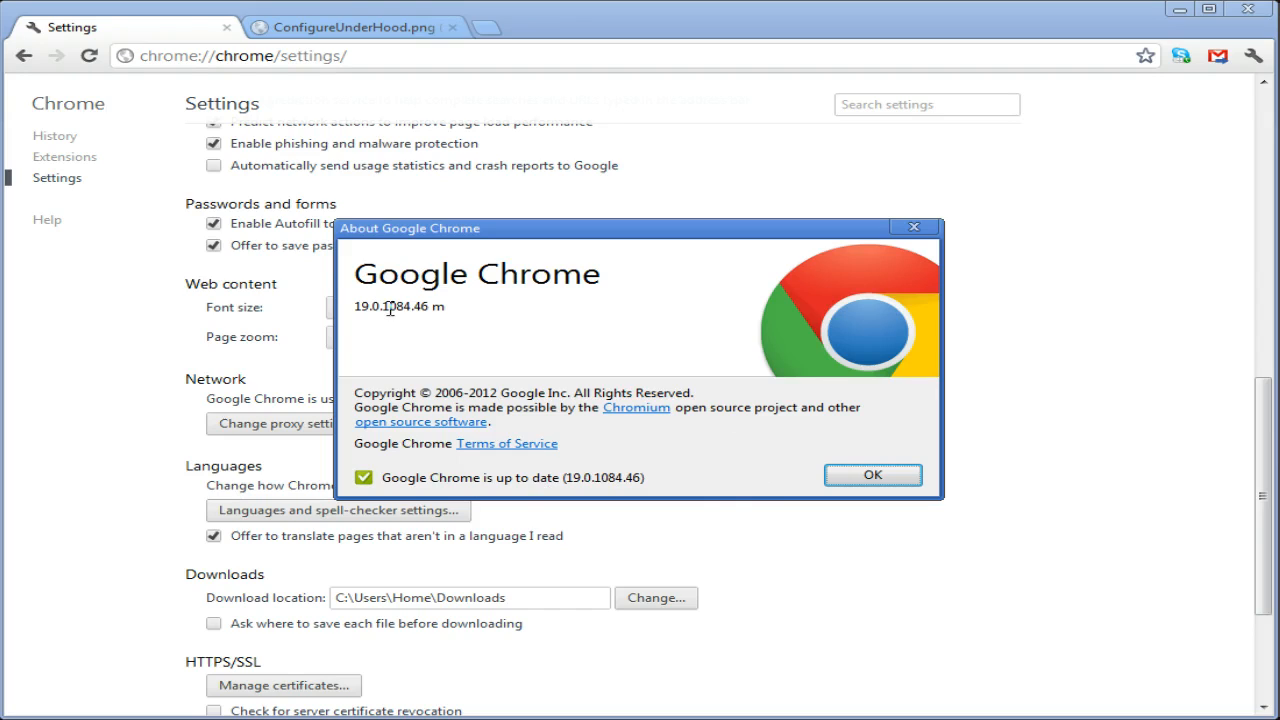
{"action": "mouse_move", "coordinate": [807, 473]}
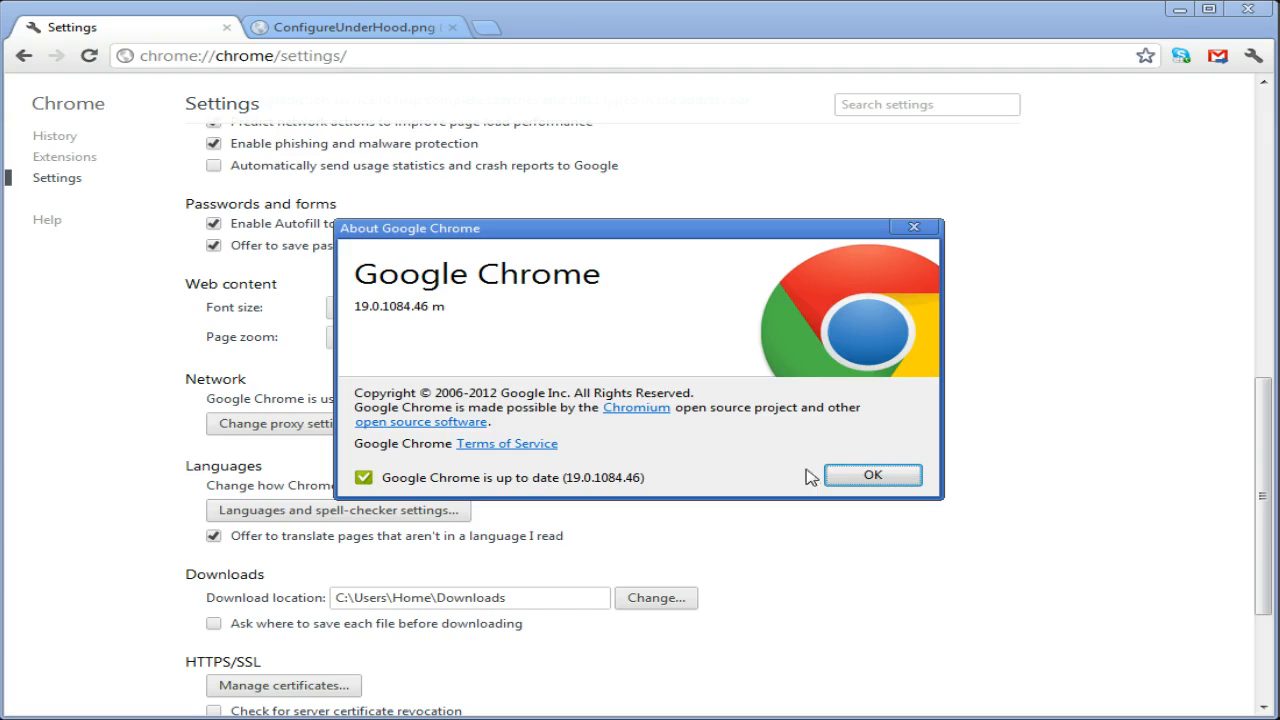
{"action": "left_click", "coordinate": [873, 475]}
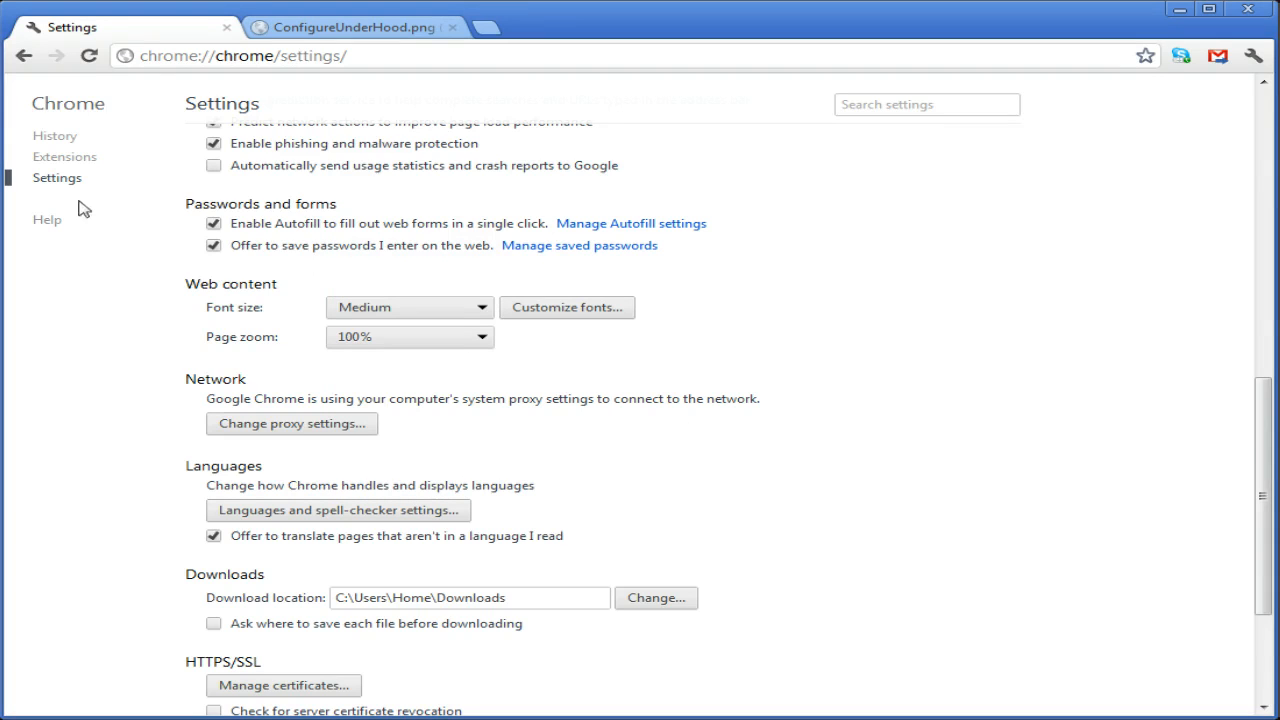
{"action": "left_click", "coordinate": [1253, 58]}
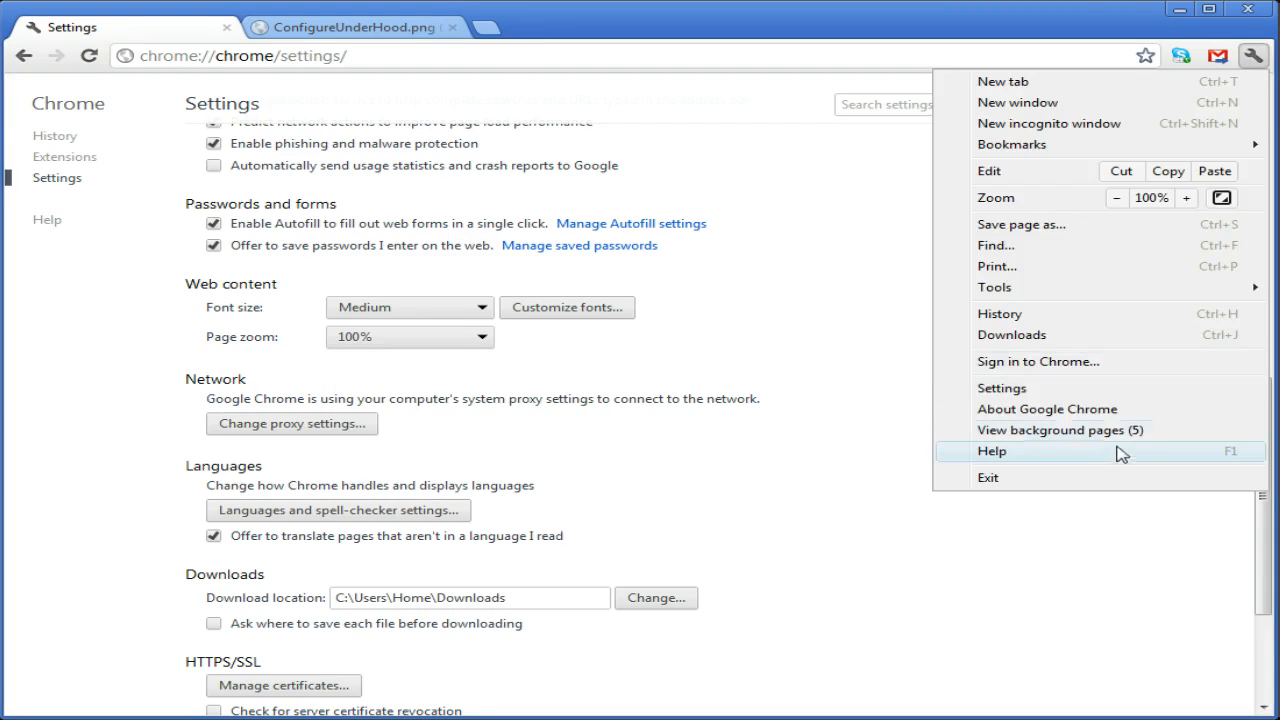
{"action": "left_click", "coordinate": [620, 337]}
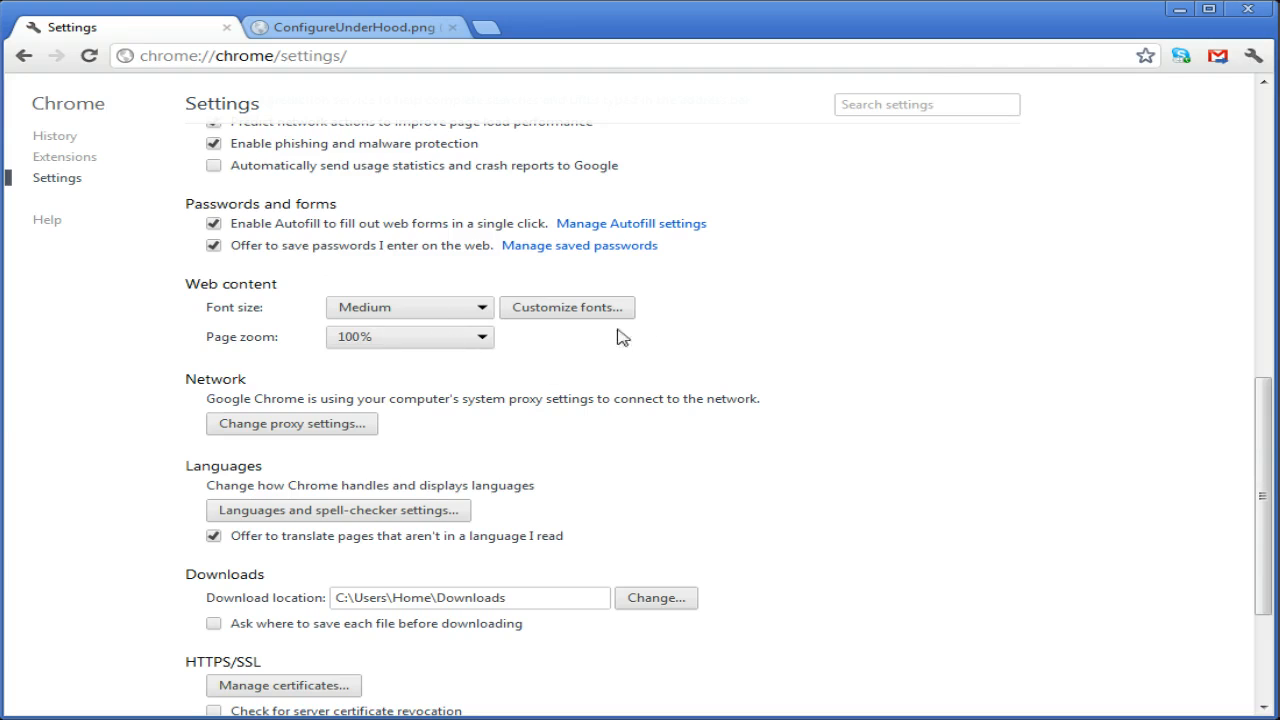
{"action": "scroll", "scroll_direction": "up", "scroll_amount": 3}
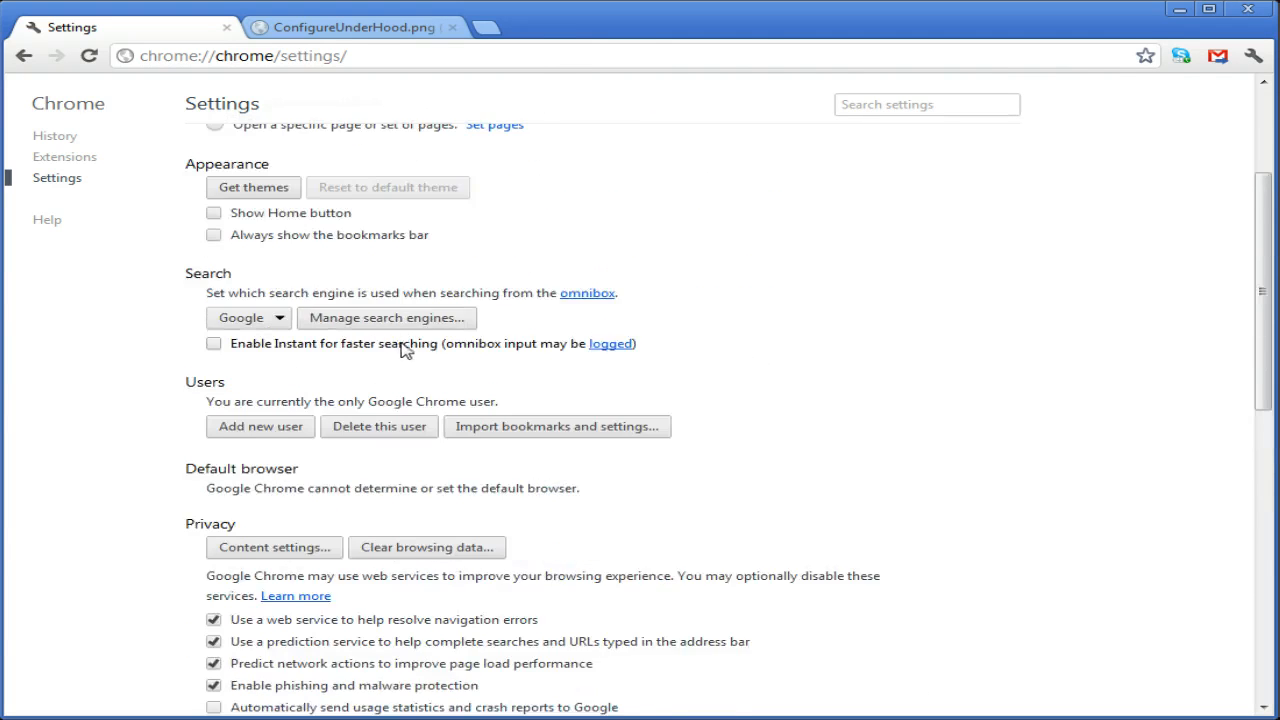
{"action": "scroll", "scroll_direction": "down", "scroll_amount": 3}
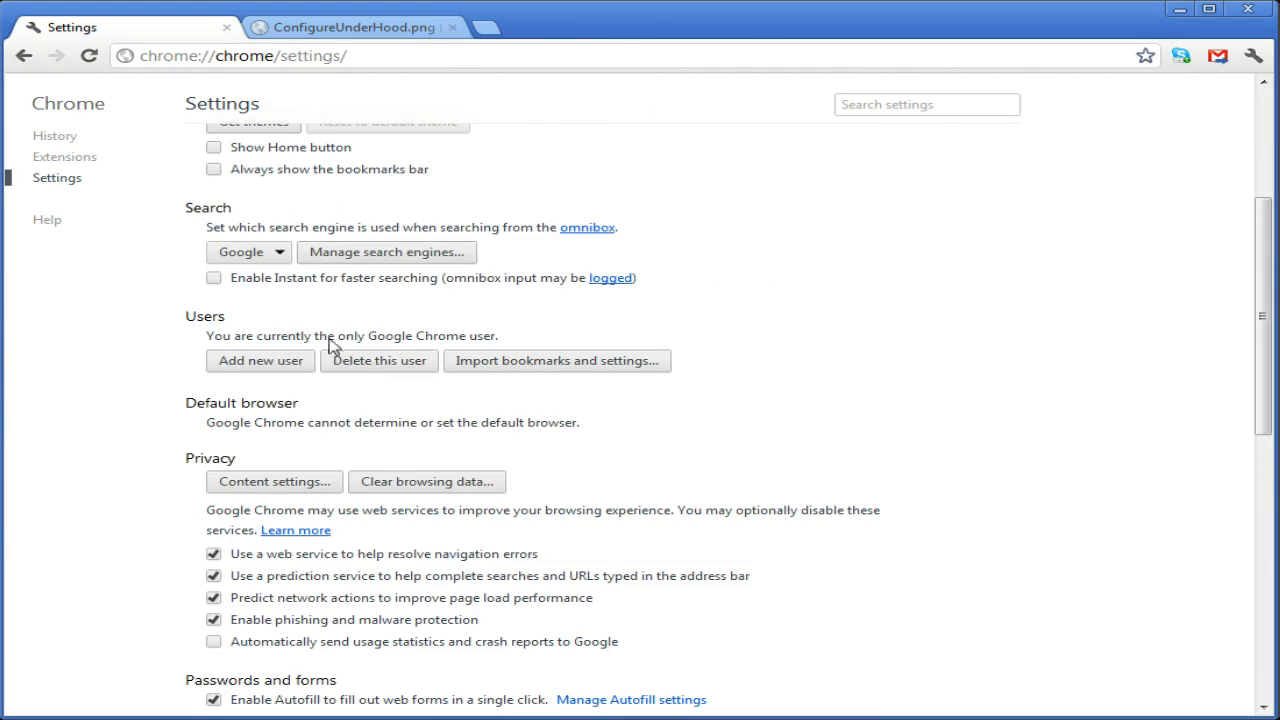
{"action": "scroll", "scroll_direction": "down", "scroll_amount": 3}
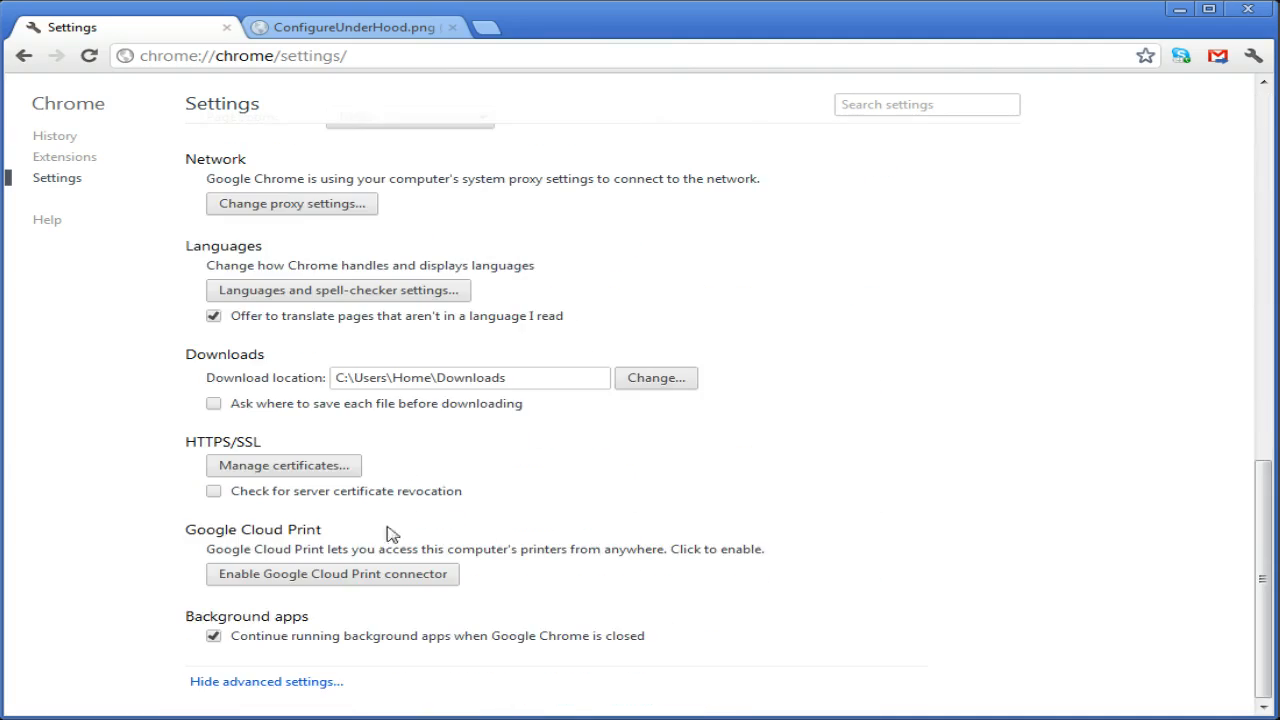
{"action": "scroll", "scroll_direction": "up", "scroll_amount": 3}
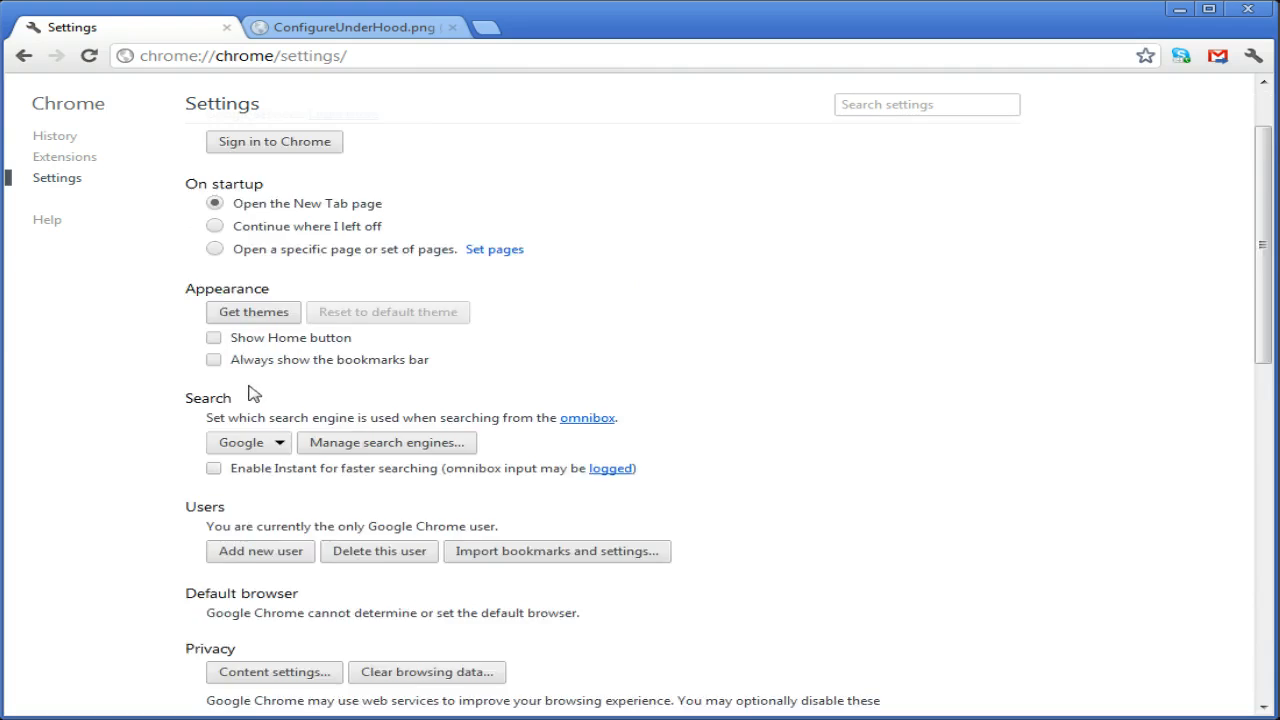
{"action": "scroll", "scroll_direction": "down", "scroll_amount": 3}
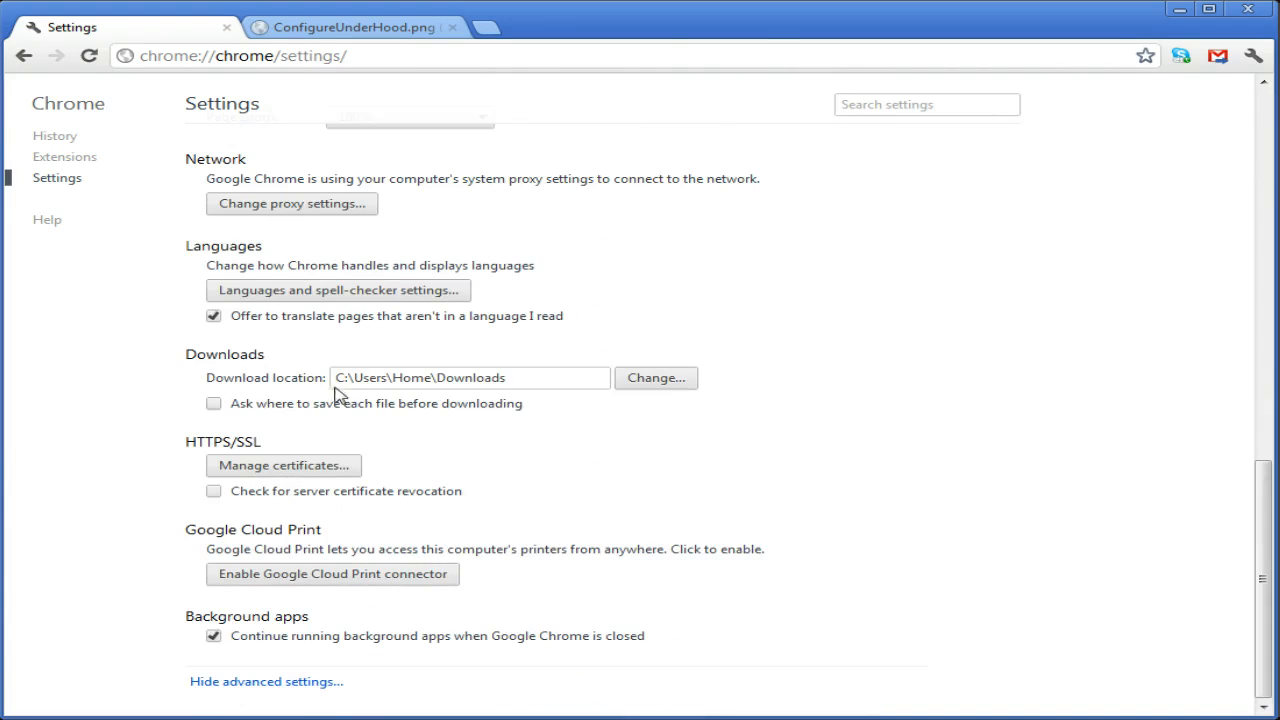
{"action": "scroll", "scroll_direction": "up", "scroll_amount": 3}
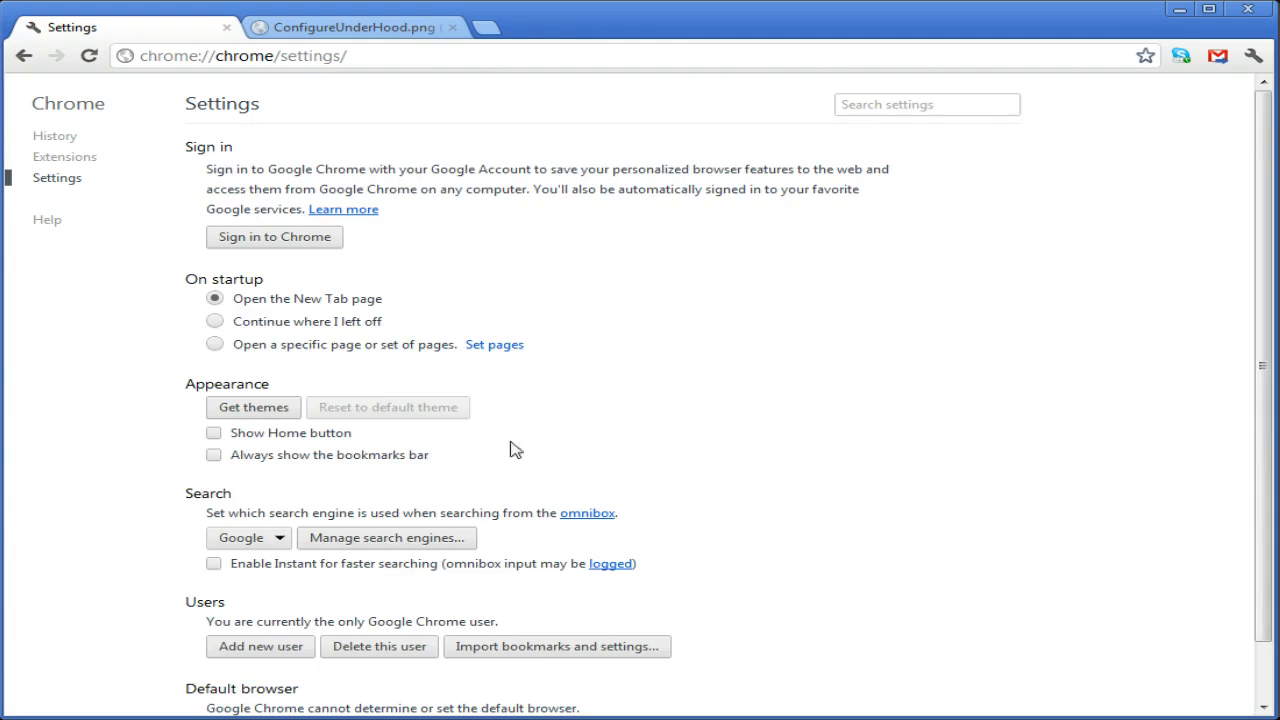
Show the advanced settings again and scroll down to Downloads, HTTPS/SSL, Cloud Print and Background apps
{"action": "scroll", "scroll_direction": "down", "scroll_amount": 3}
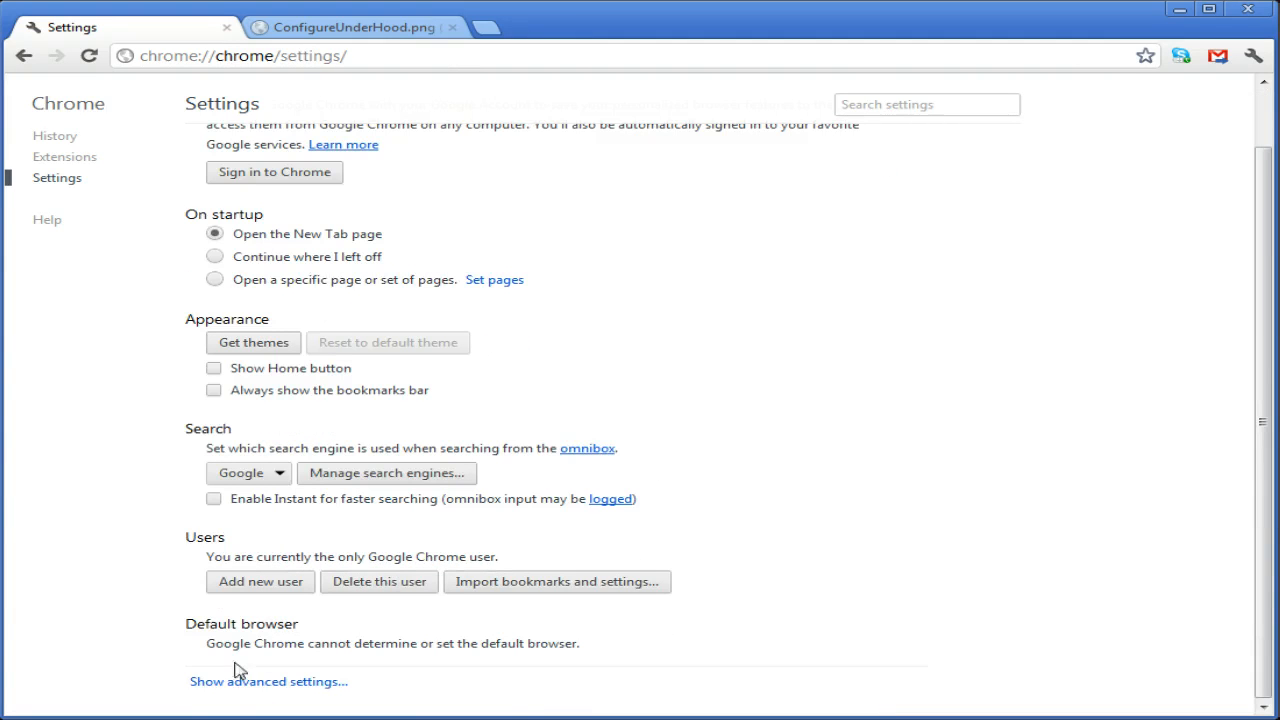
{"action": "mouse_move", "coordinate": [278, 691]}
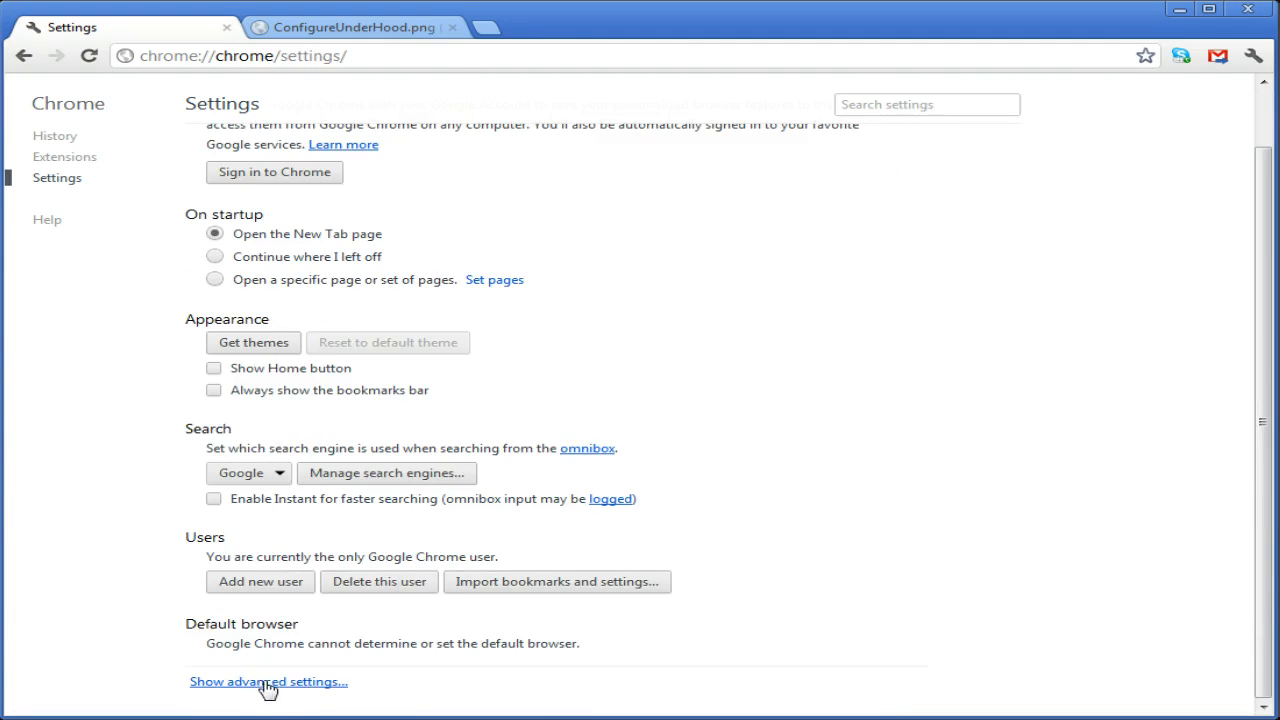
{"action": "left_click", "coordinate": [255, 682]}
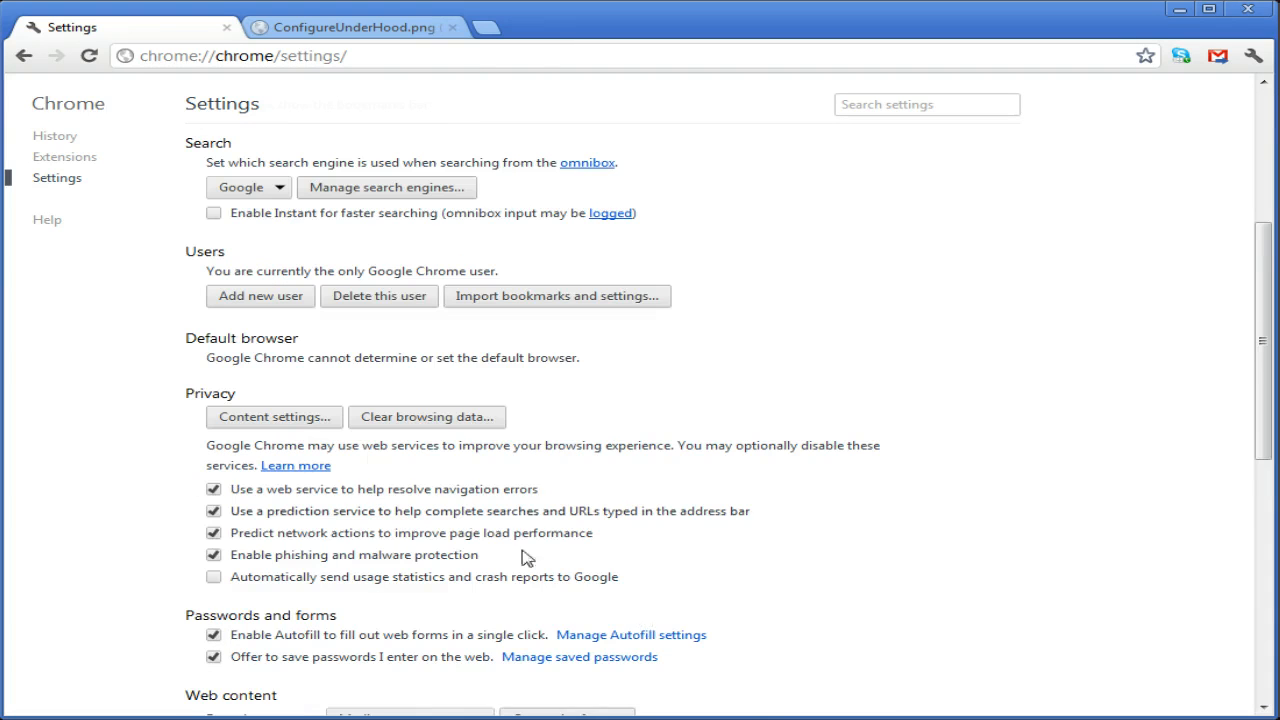
{"action": "scroll", "scroll_direction": "down", "scroll_amount": 3}
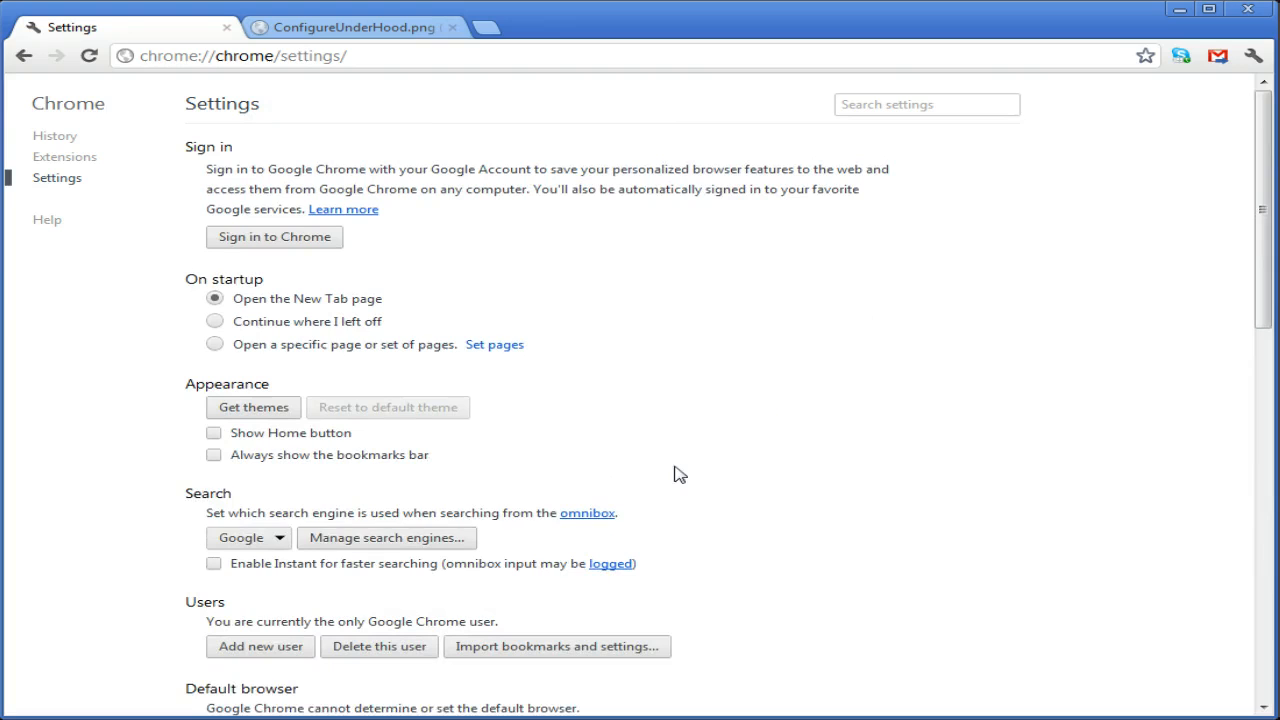
{"action": "scroll", "scroll_direction": "down", "scroll_amount": 3}
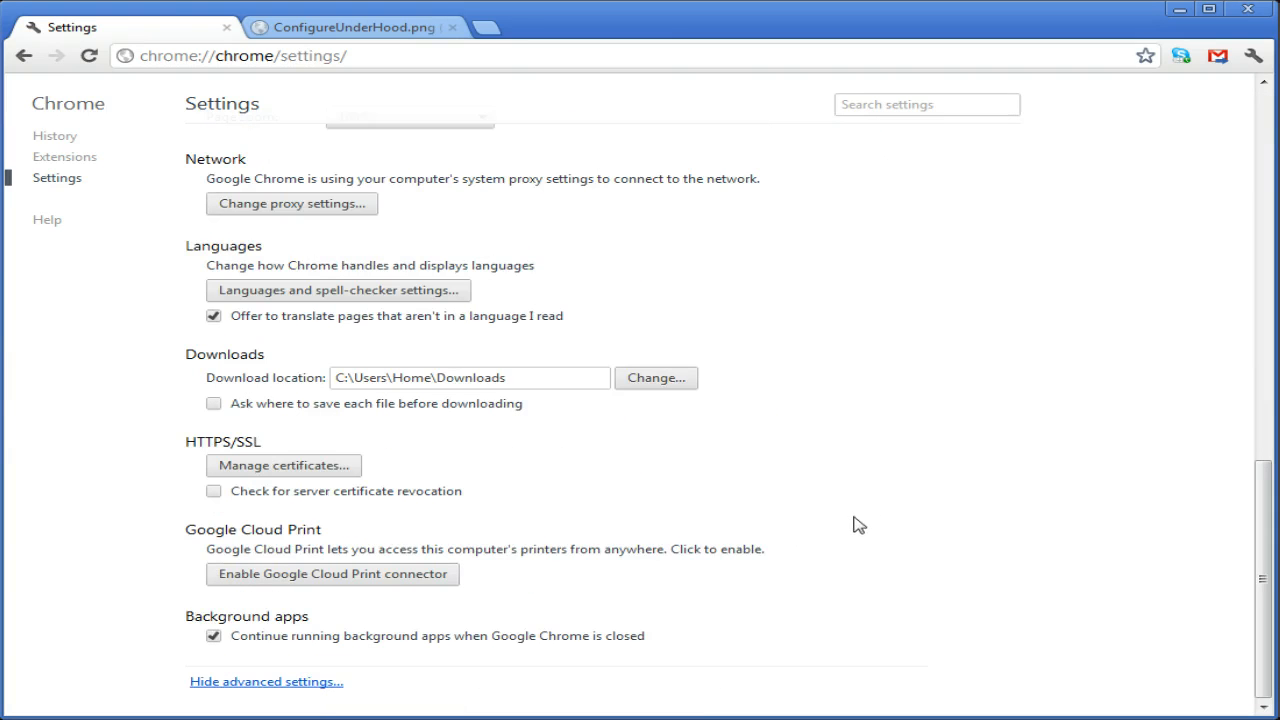
{"action": "mouse_move", "coordinate": [625, 439]}
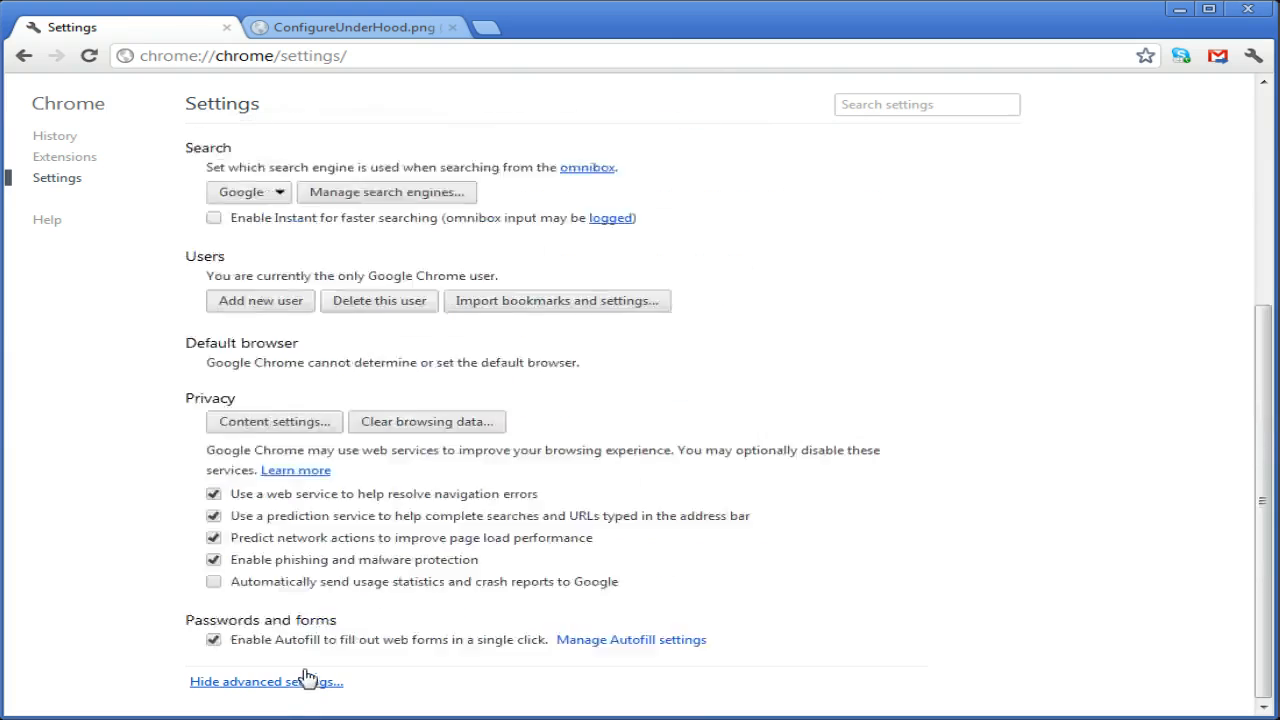
{"action": "scroll", "scroll_direction": "down", "scroll_amount": 3}
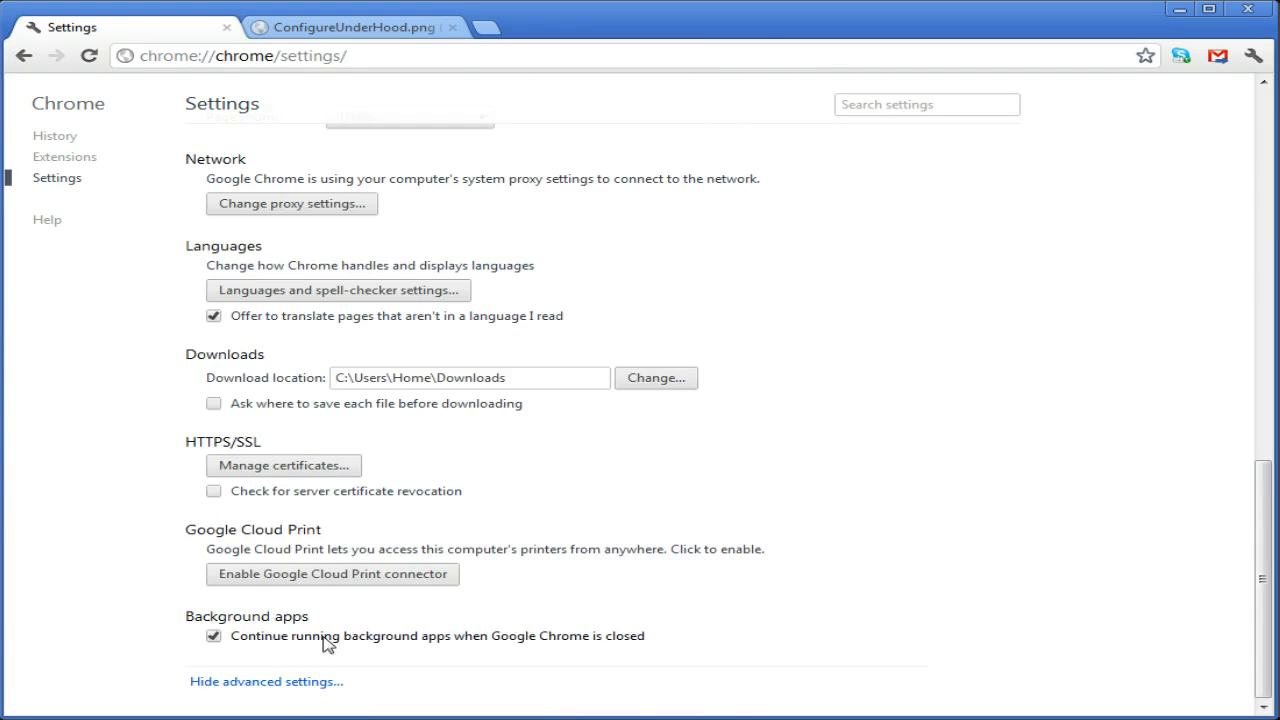
{"action": "scroll", "scroll_direction": "up", "scroll_amount": 3}
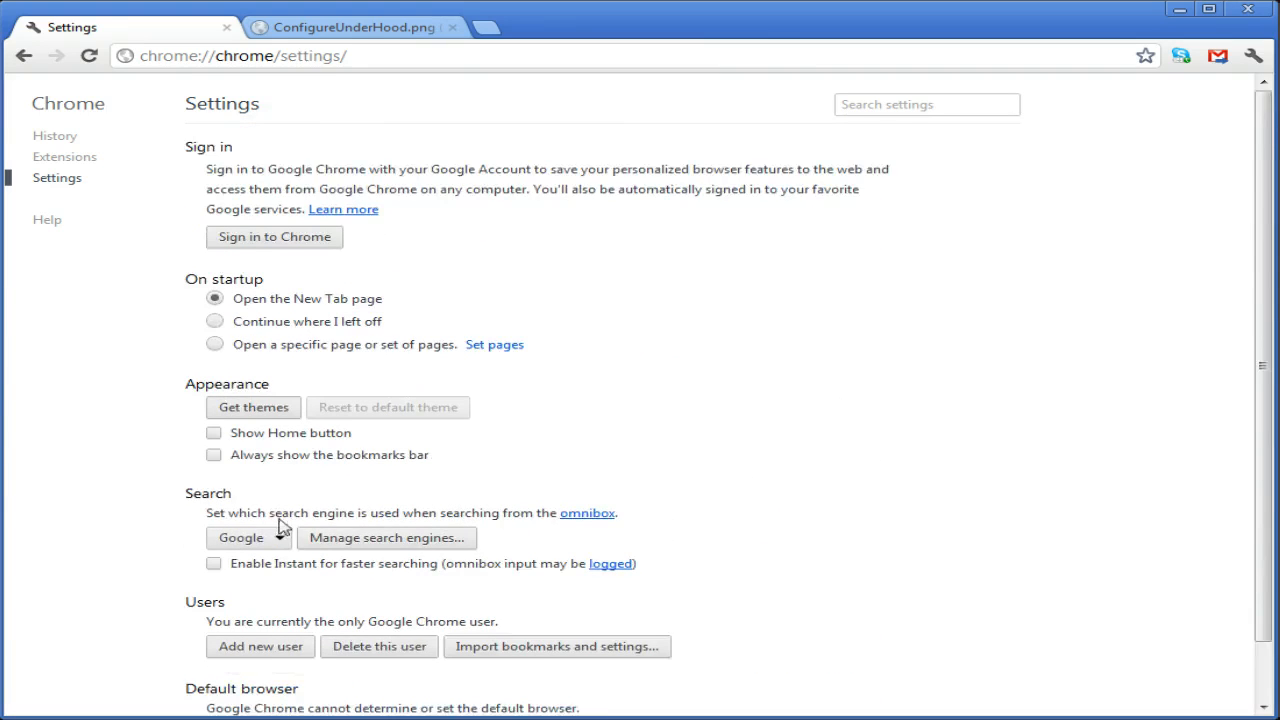
{"action": "scroll", "scroll_direction": "down", "scroll_amount": 3}
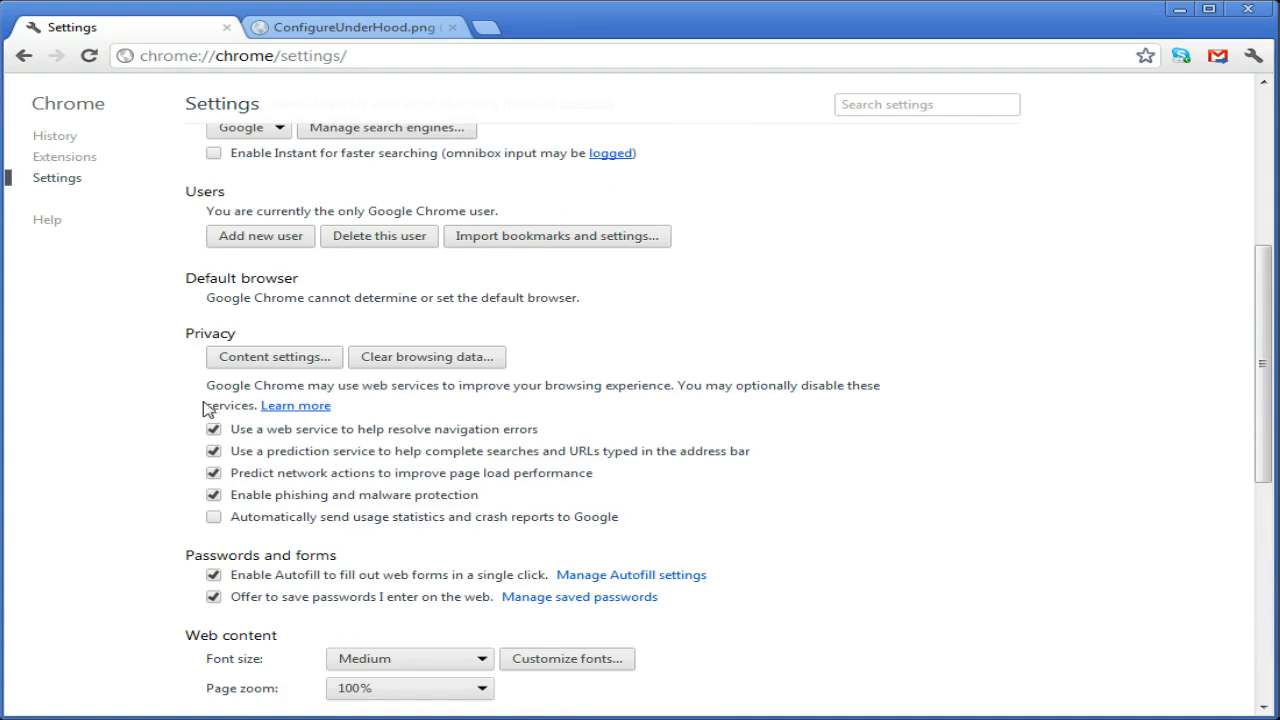
{"action": "scroll", "scroll_direction": "down", "scroll_amount": 3}
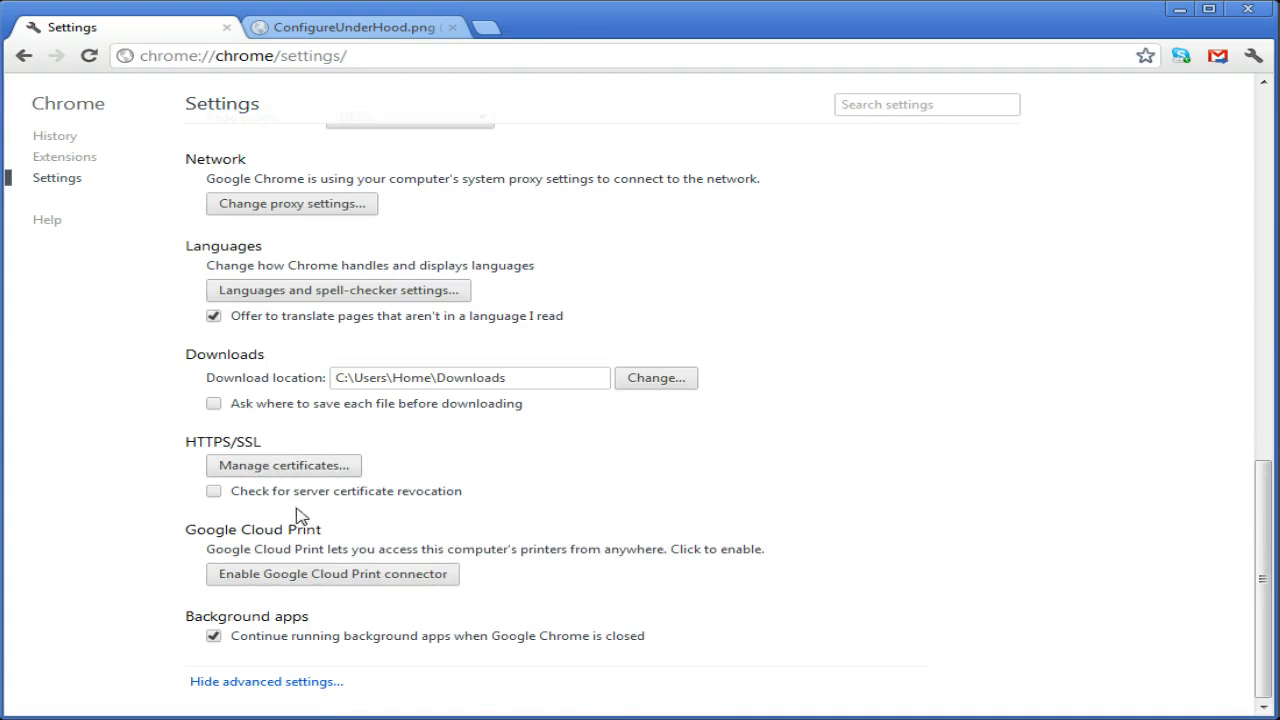
{"action": "scroll", "scroll_direction": "up", "scroll_amount": 3}
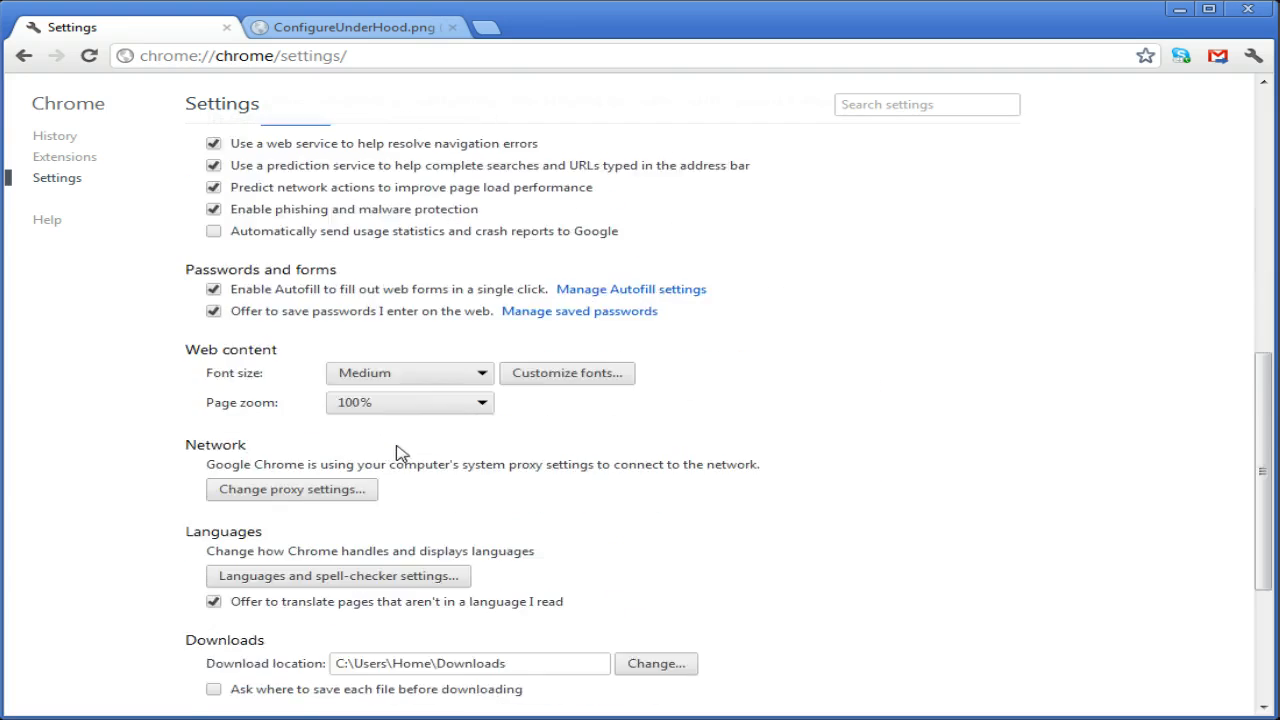
{"action": "scroll", "scroll_direction": "down", "scroll_amount": 3}
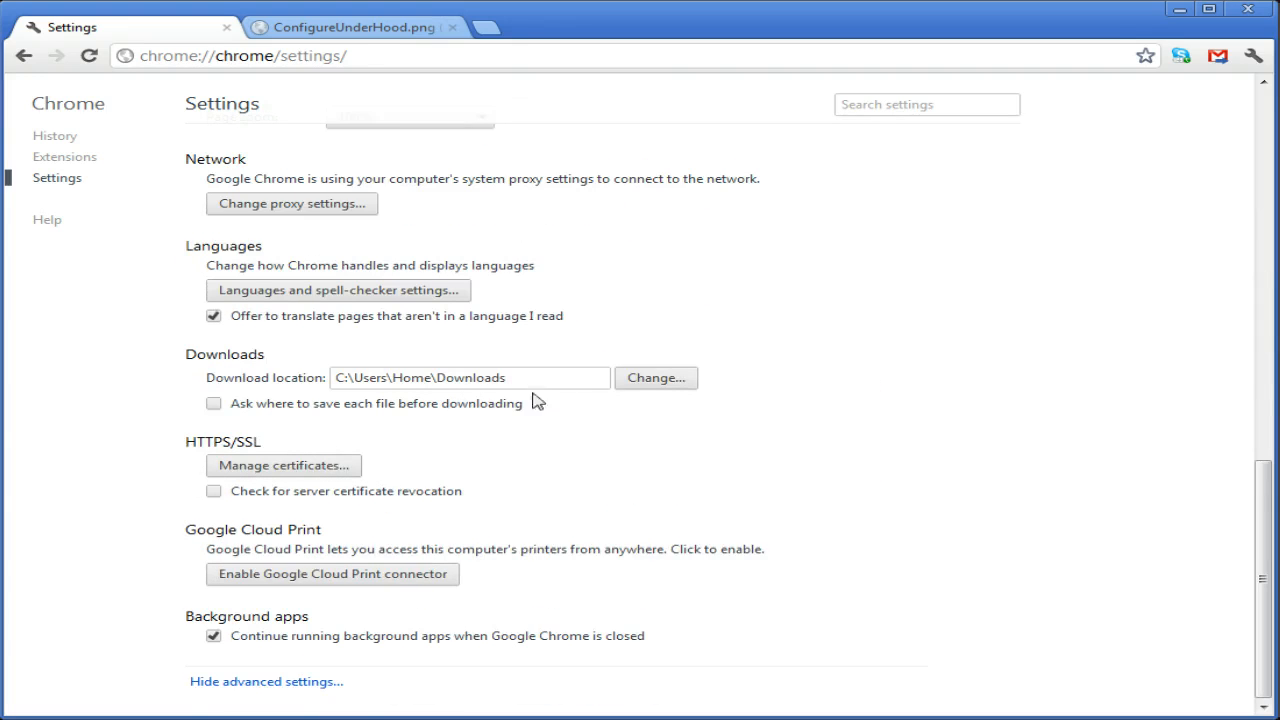
{"action": "mouse_move", "coordinate": [597, 460]}
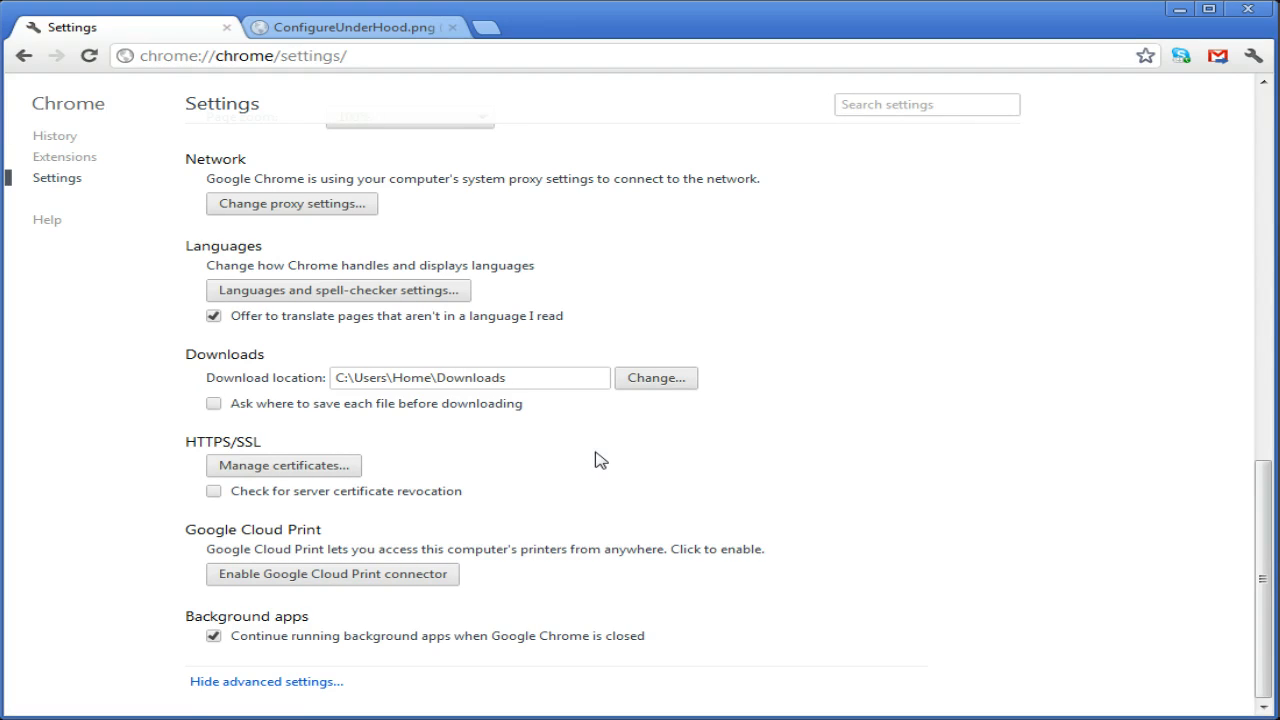
{"action": "mouse_move", "coordinate": [598, 460]}
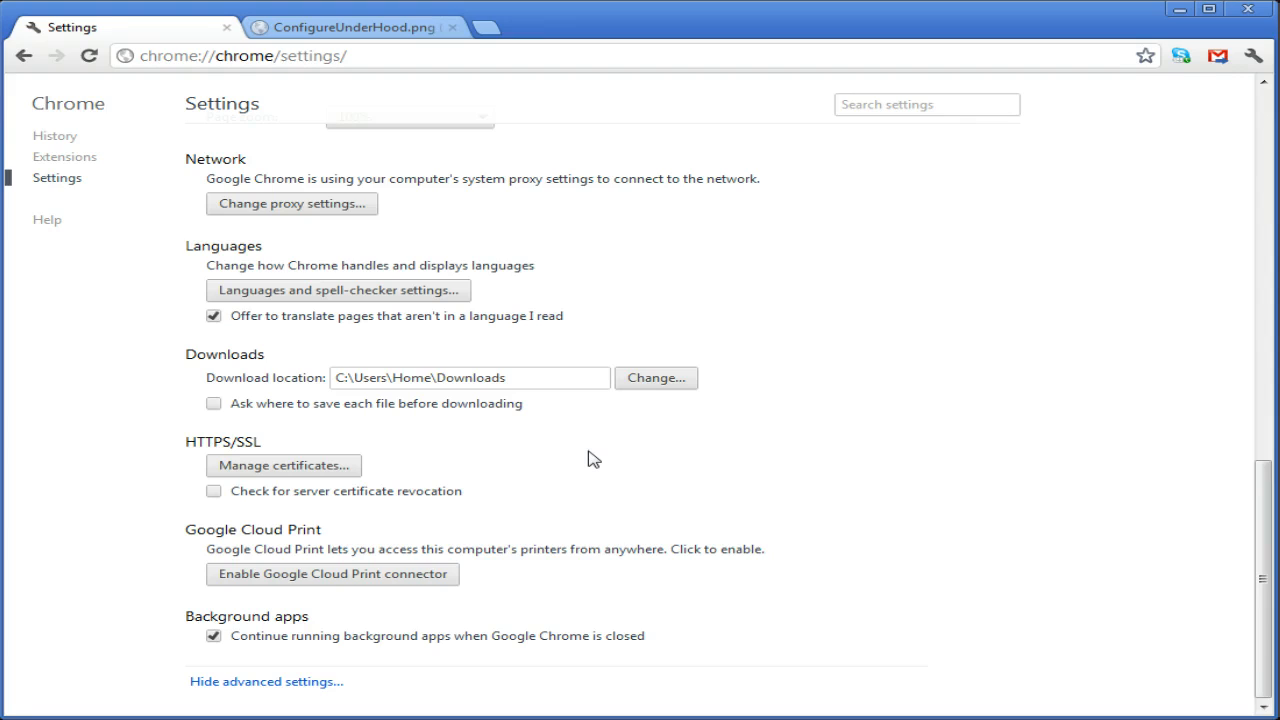
{"action": "mouse_move", "coordinate": [848, 273]}
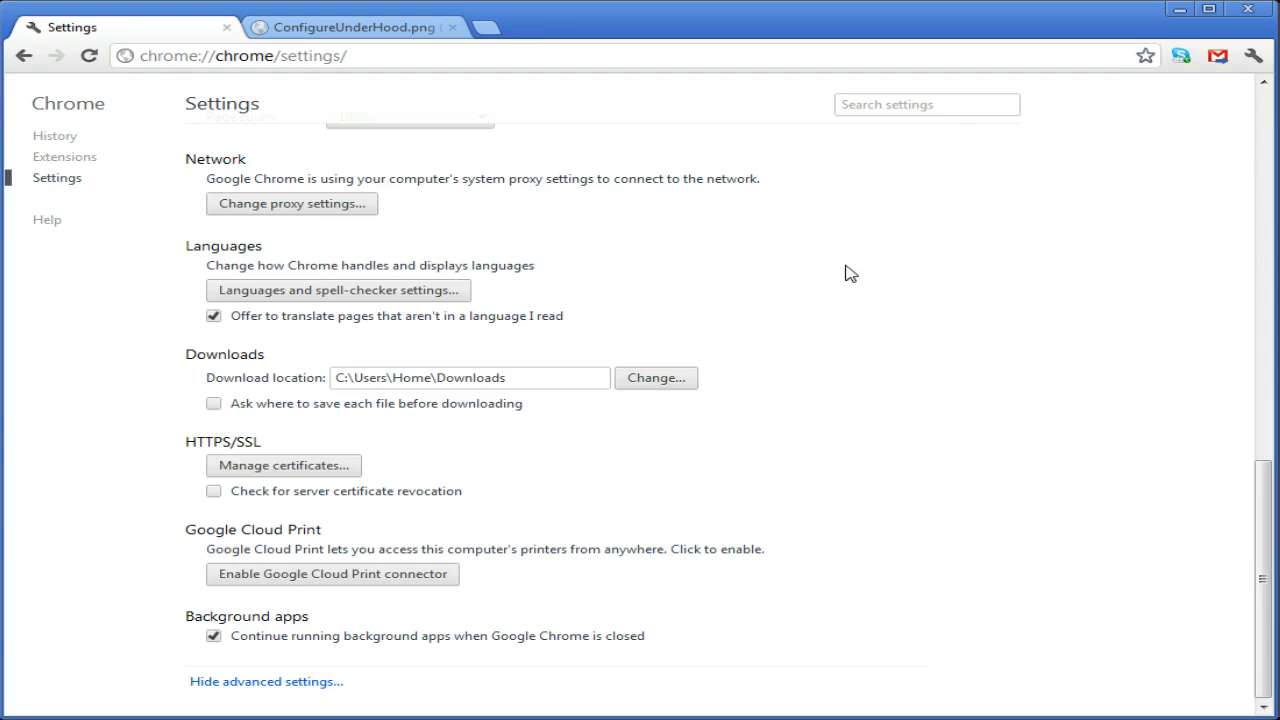